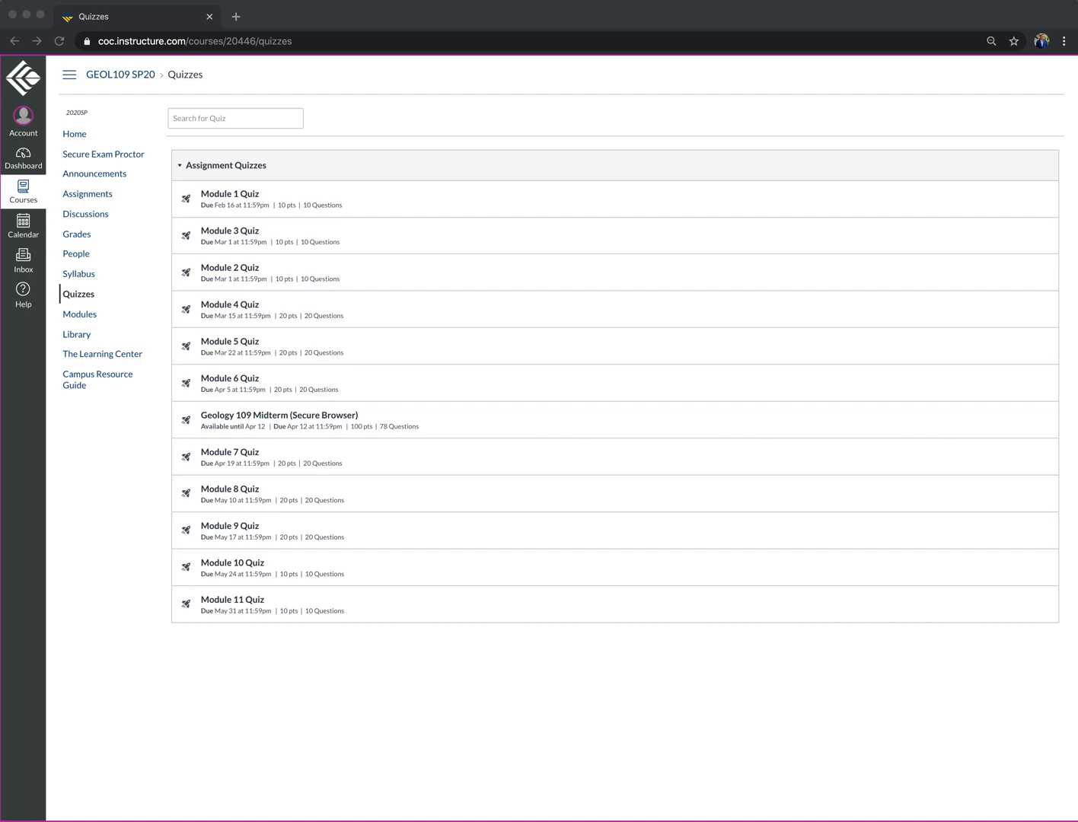
pyautogui.moveTo(196, 132)
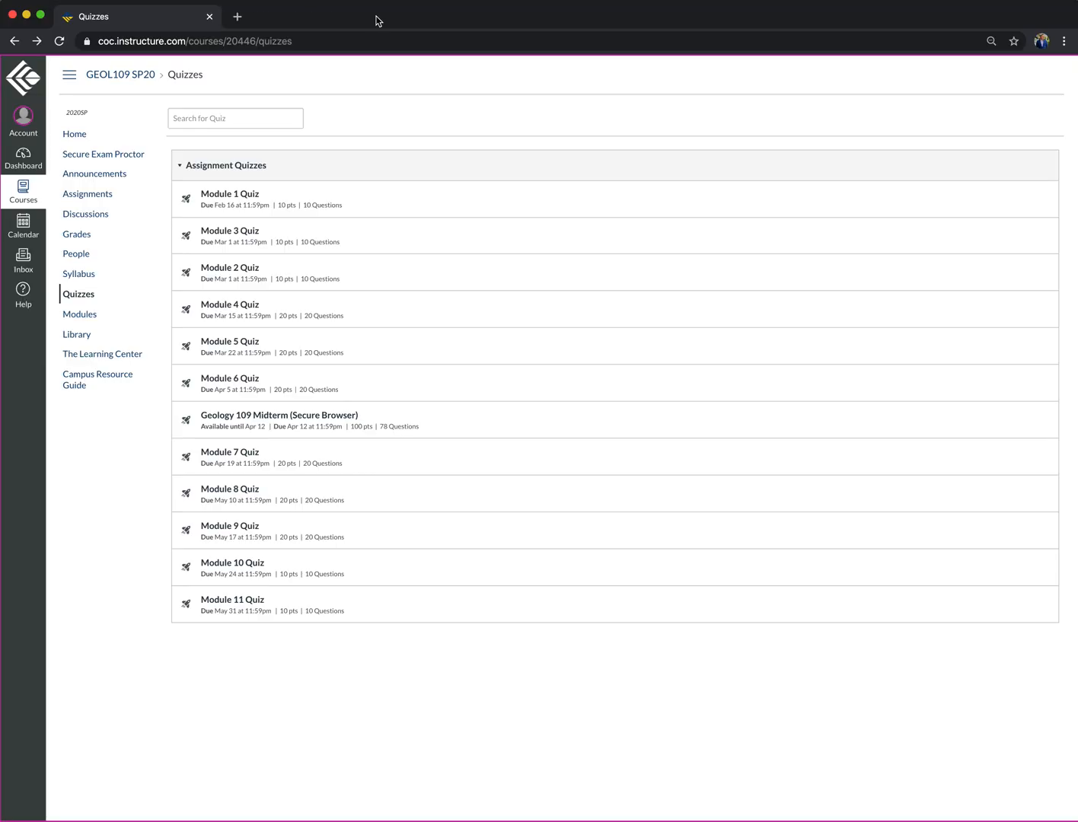
pyautogui.moveTo(325, 455)
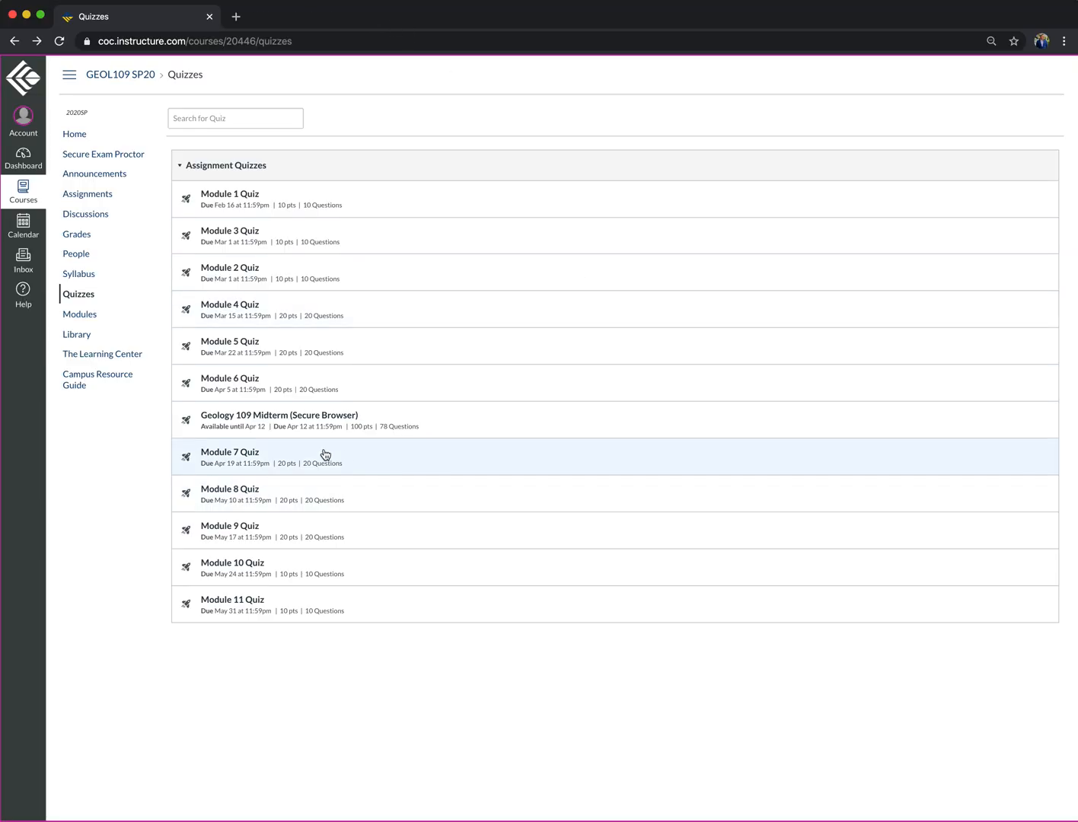
# Open the Geology 109 Midterm (Secure Browser) quiz from the Assignment Quizzes list.
pyautogui.click(279, 415)
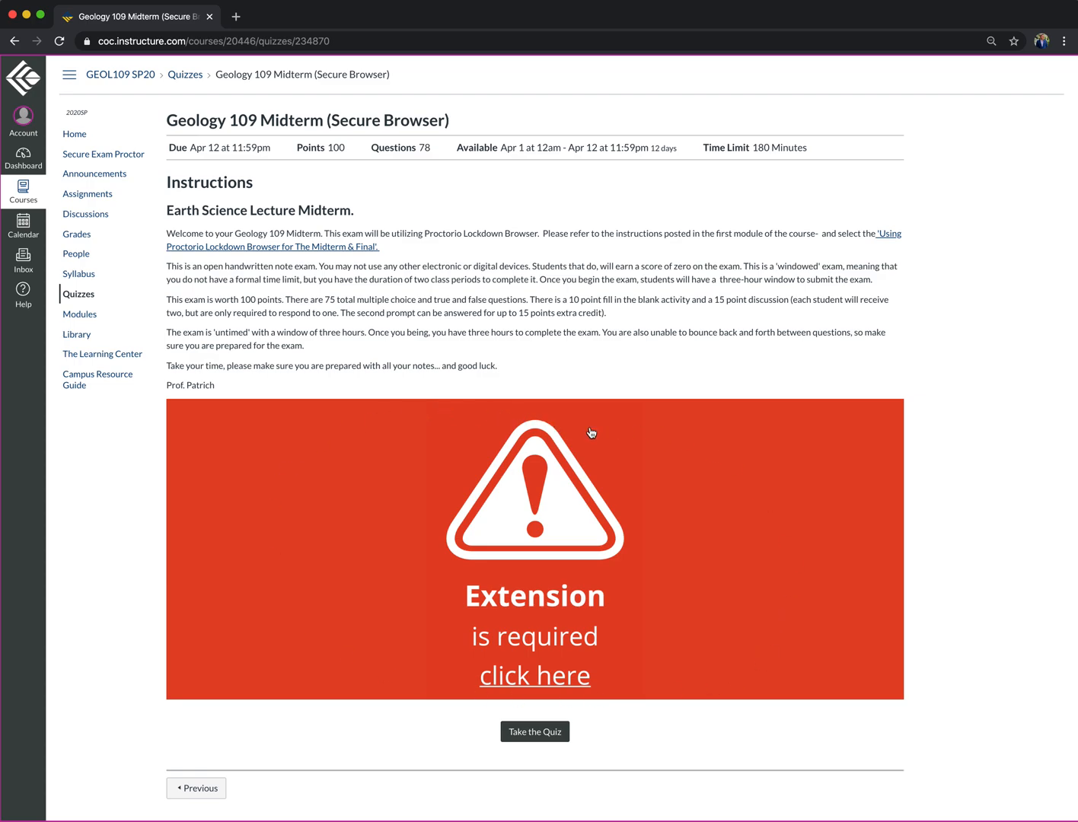
pyautogui.moveTo(475, 655)
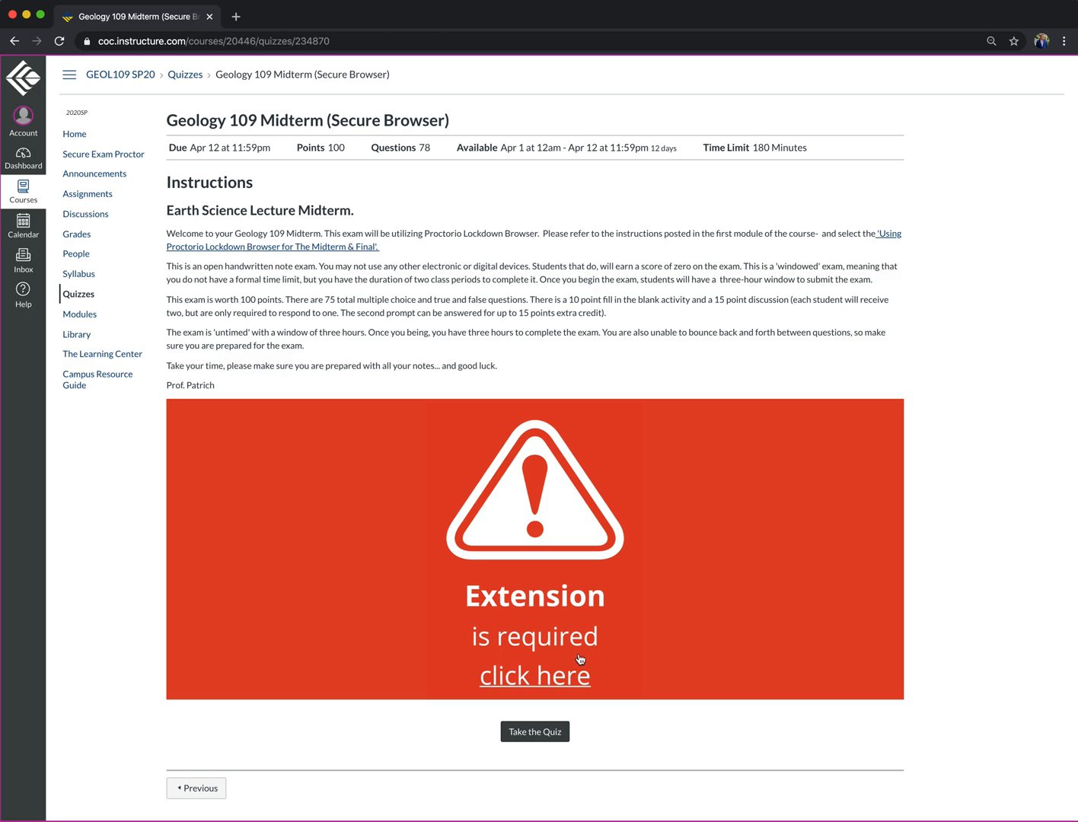
pyautogui.moveTo(614, 654)
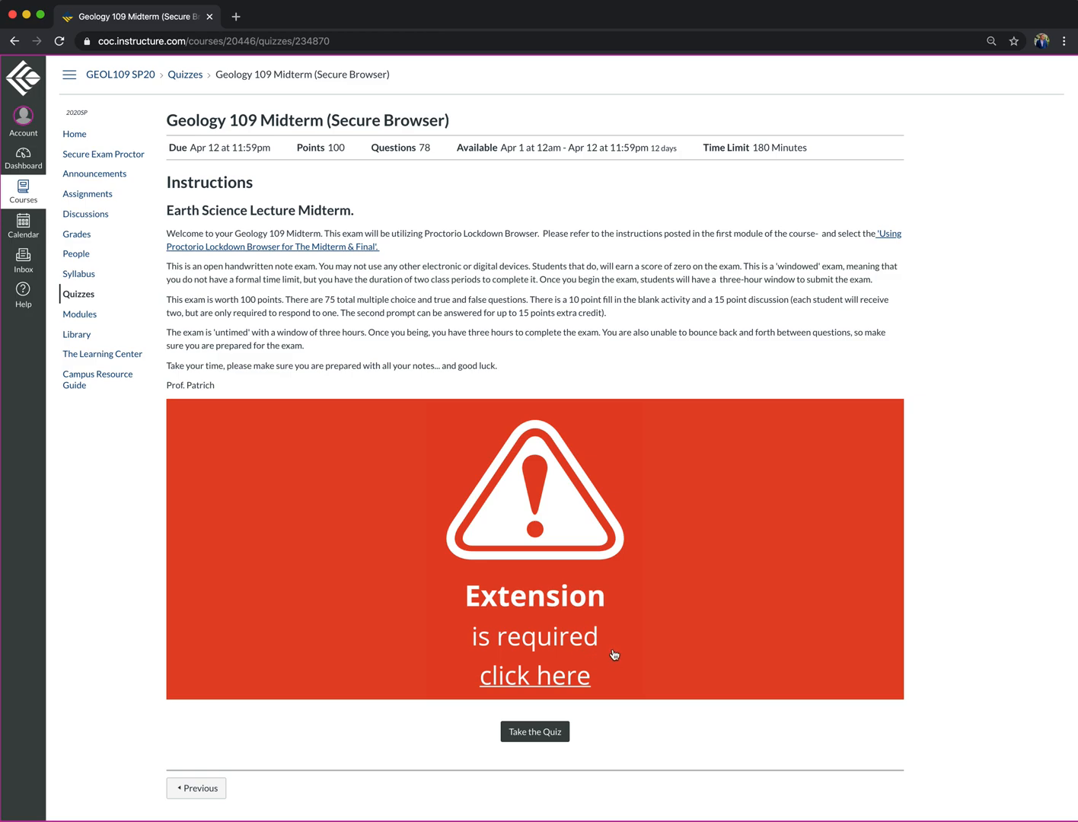
pyautogui.moveTo(602, 655)
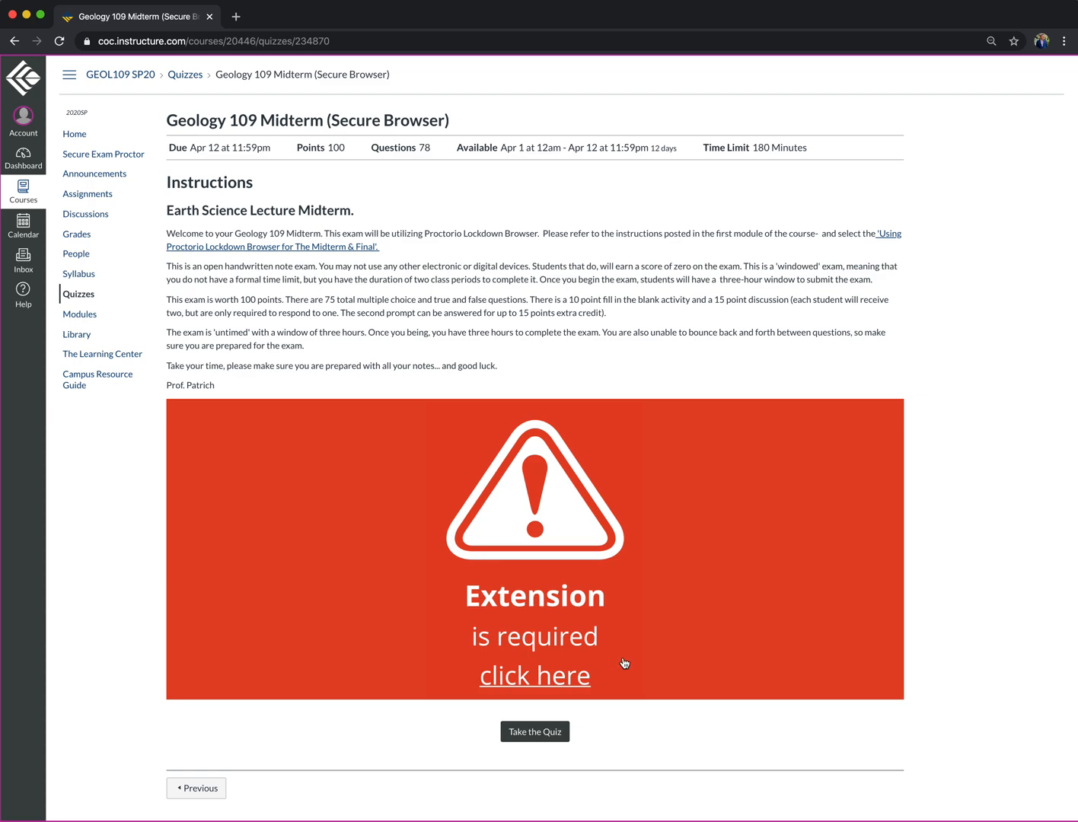
pyautogui.moveTo(949, 190)
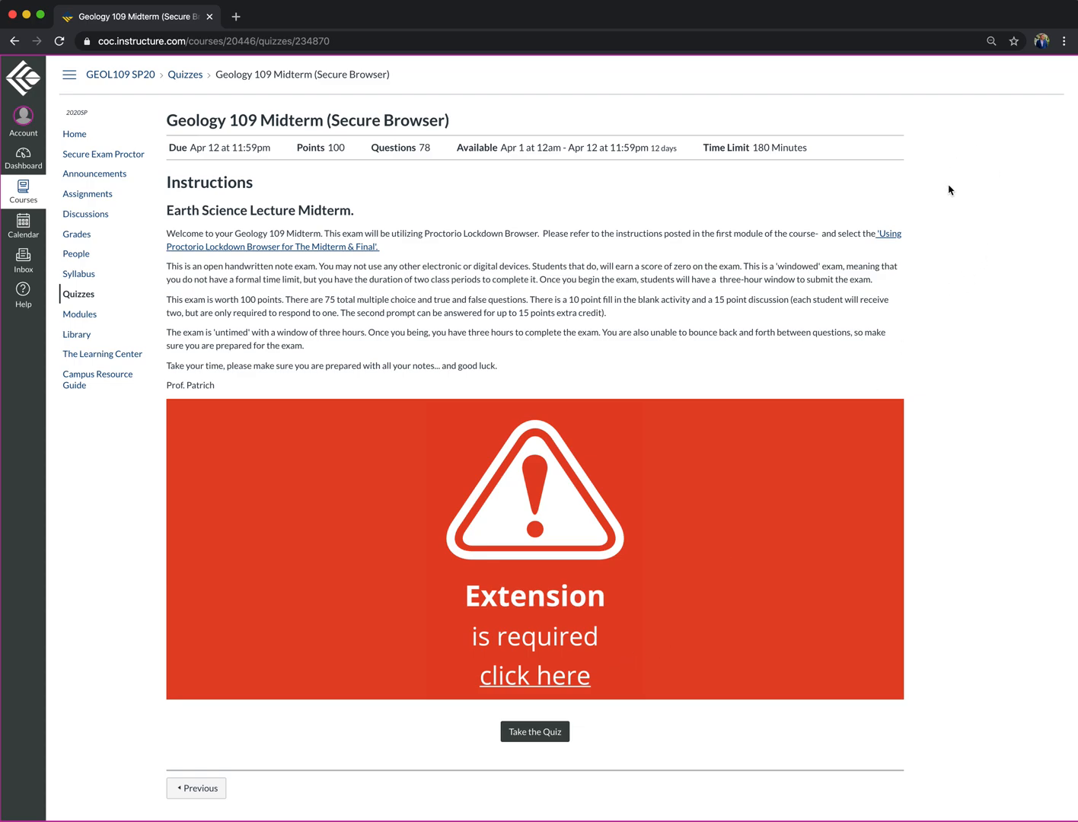
pyautogui.moveTo(1015, 223)
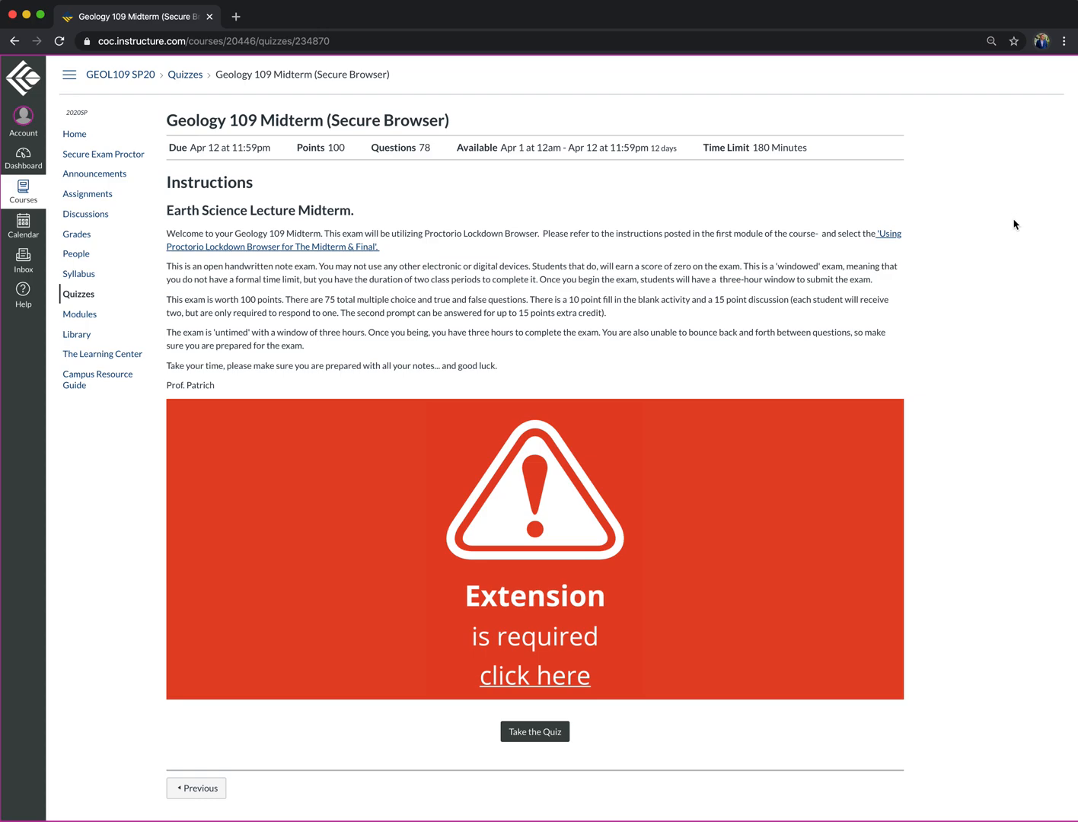
pyautogui.moveTo(962, 529)
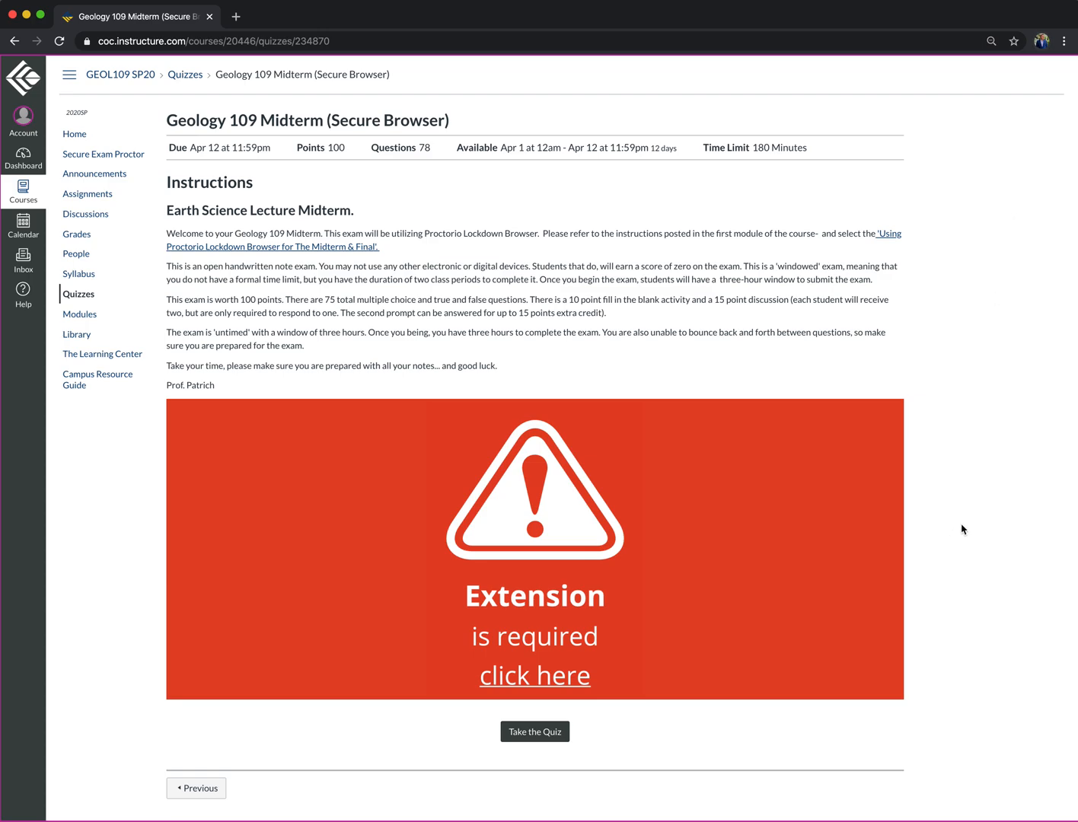
pyautogui.moveTo(991, 491)
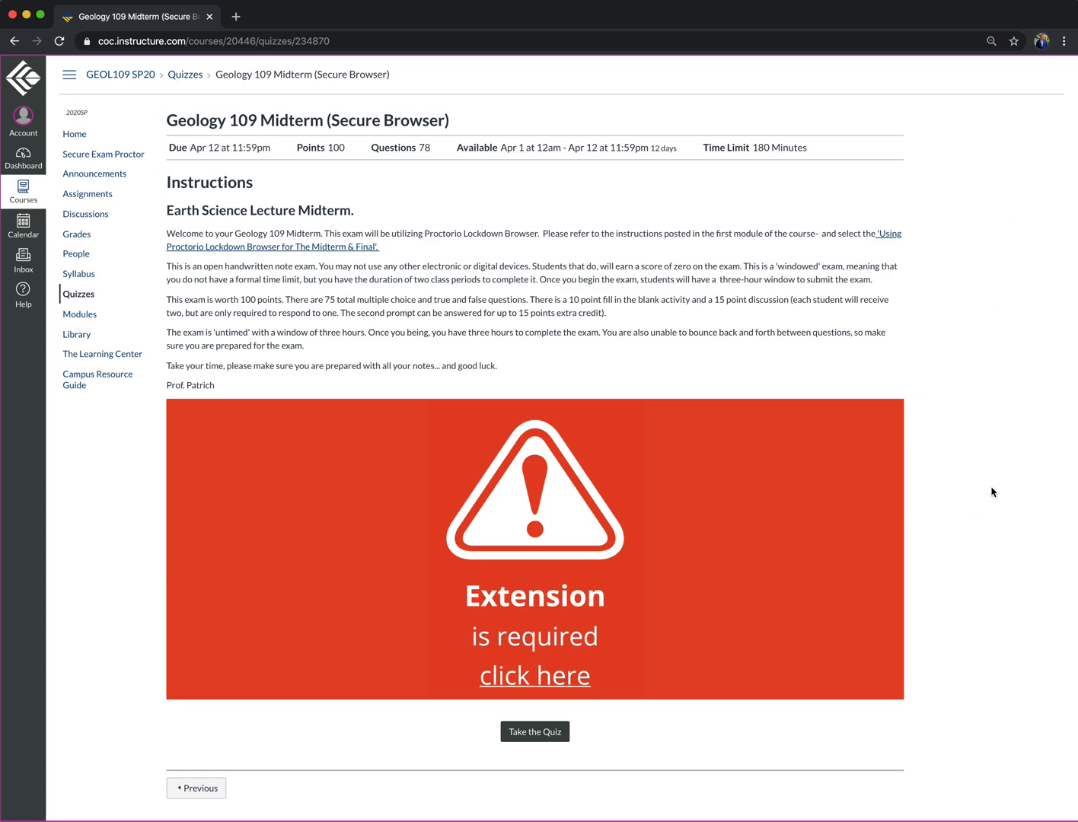
# Follow the extension-required banner to the Proctorio Chrome Extension's Web Store page.
pyautogui.click(534, 676)
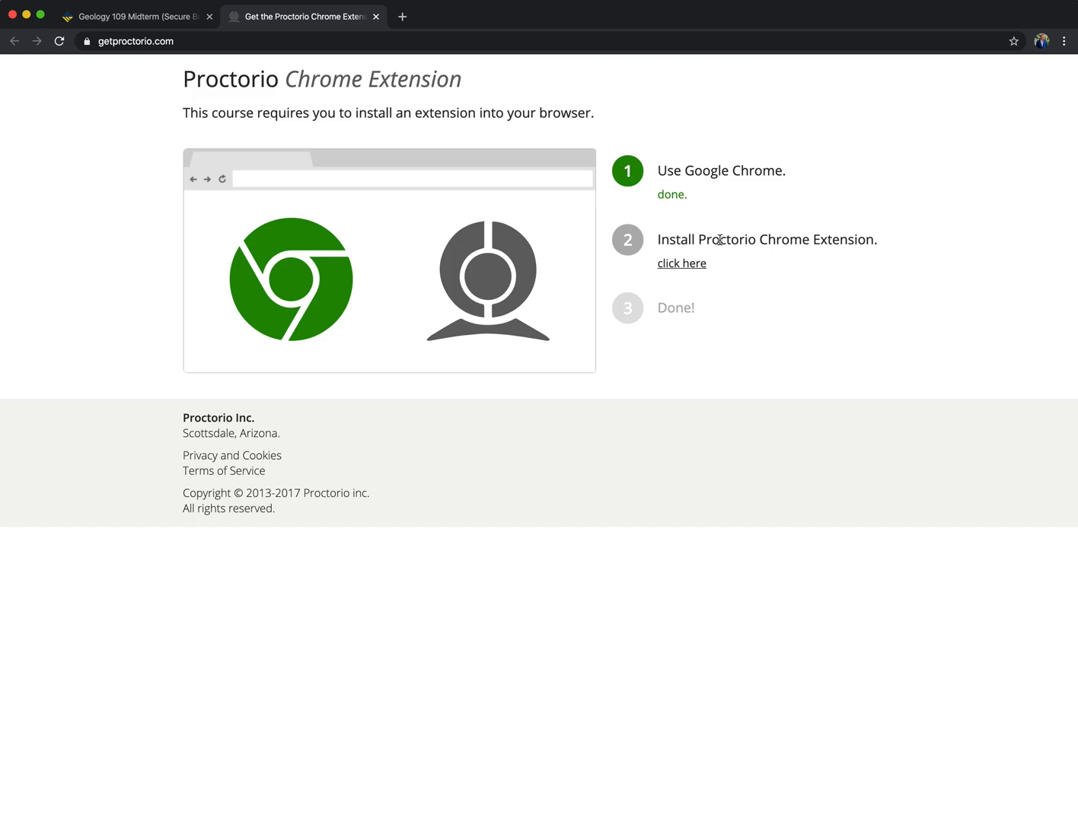
pyautogui.moveTo(679, 267)
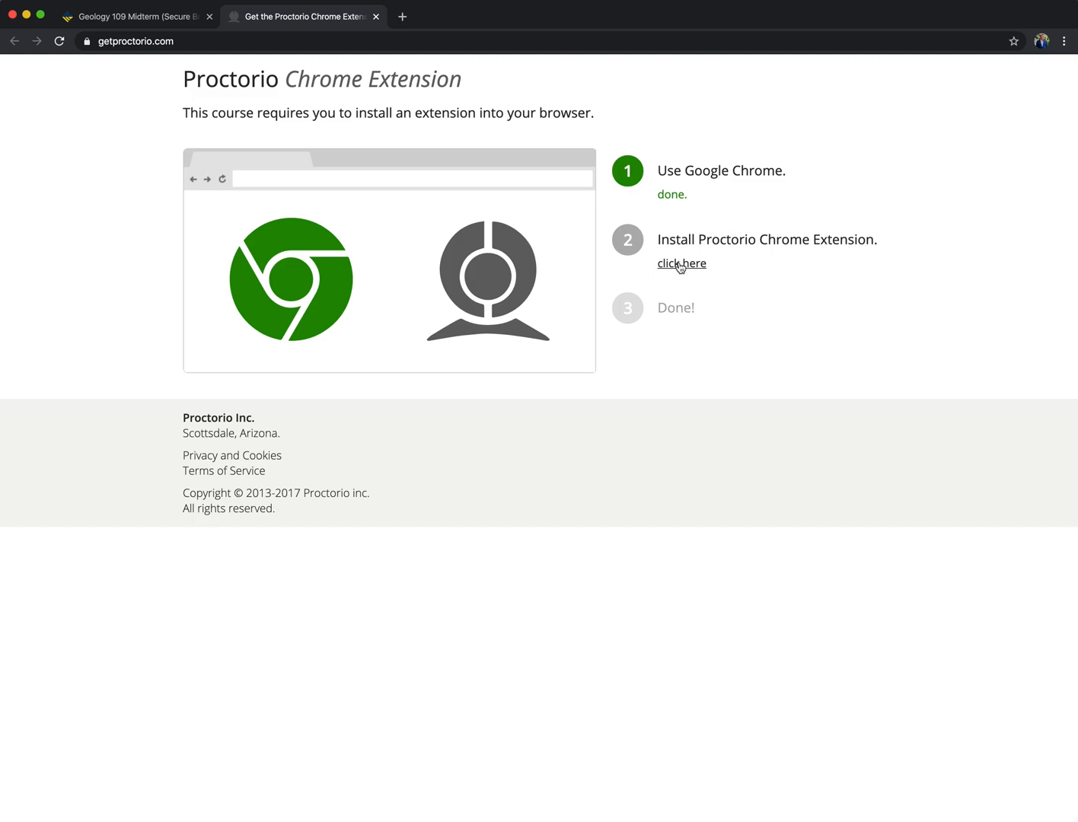
pyautogui.click(681, 263)
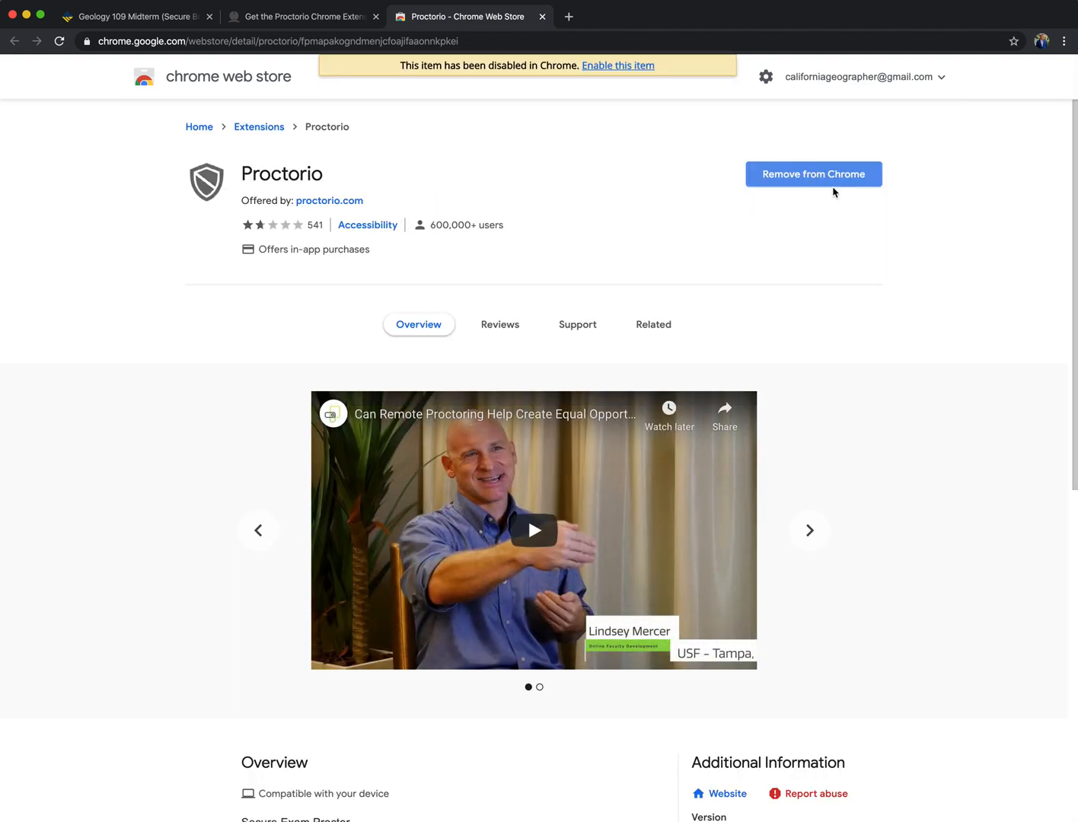
# Enable the disabled Proctorio extension from the Web Store's yellow banner.
pyautogui.click(808, 530)
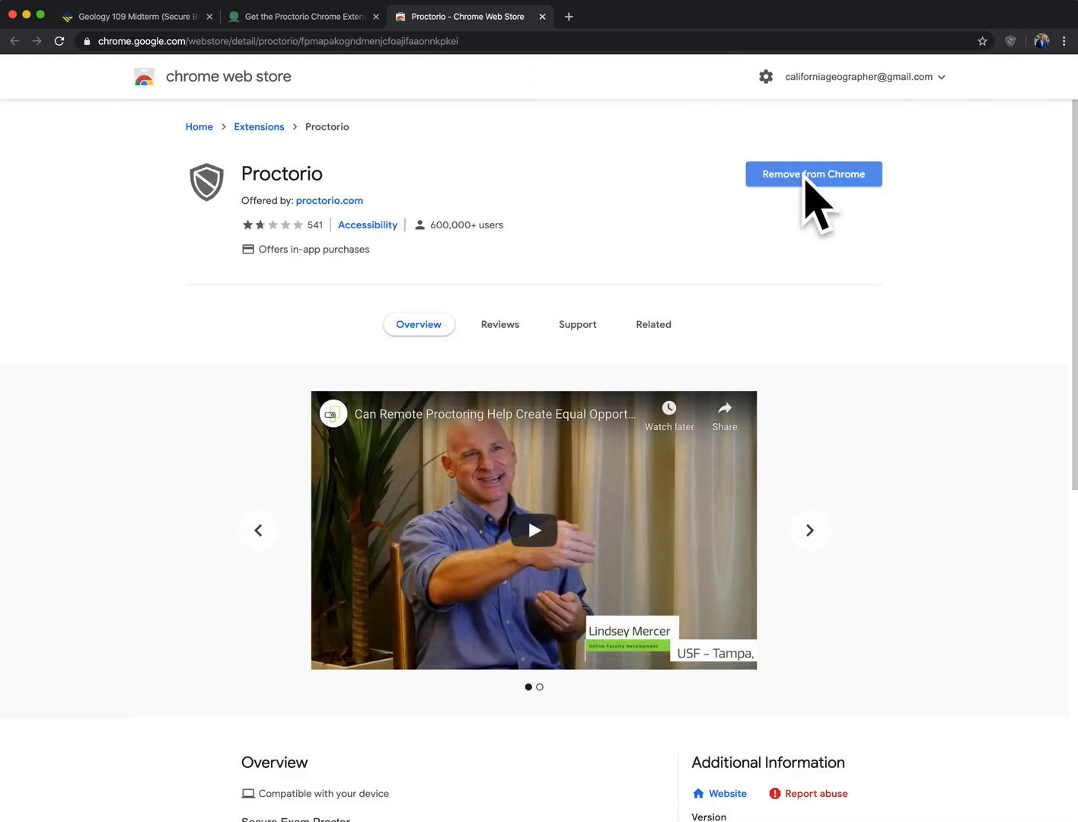
pyautogui.moveTo(999, 67)
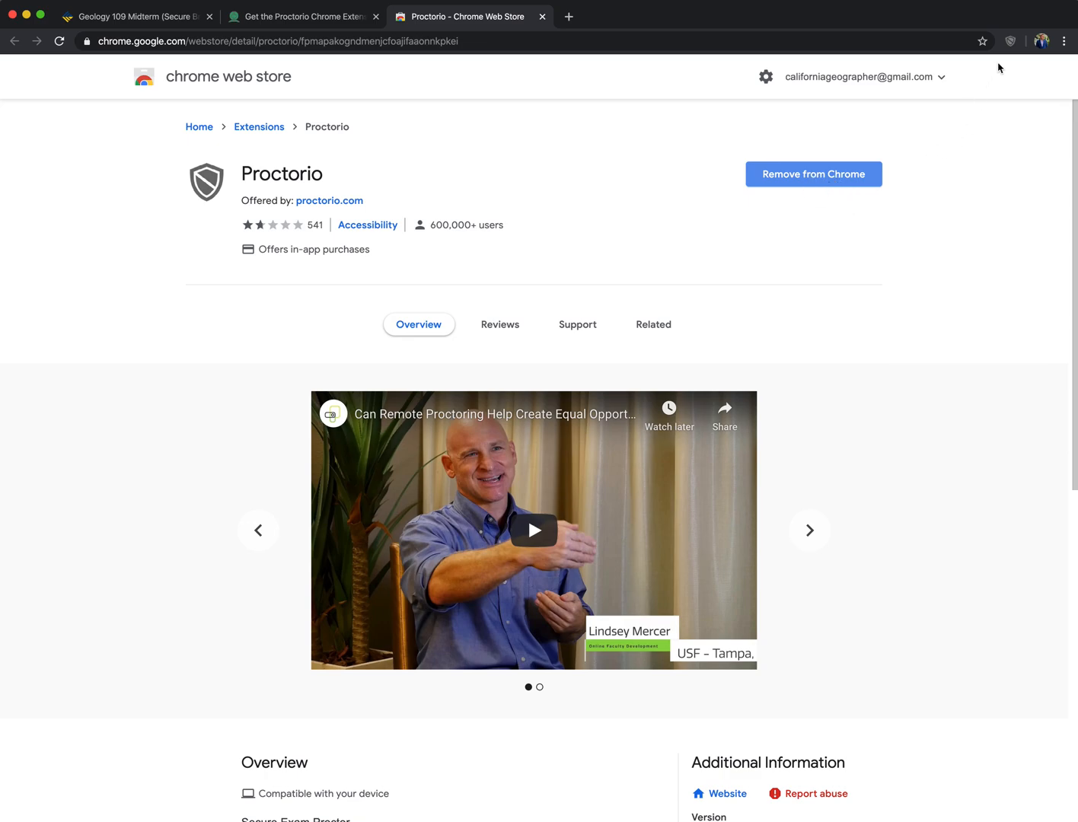
pyautogui.click(808, 530)
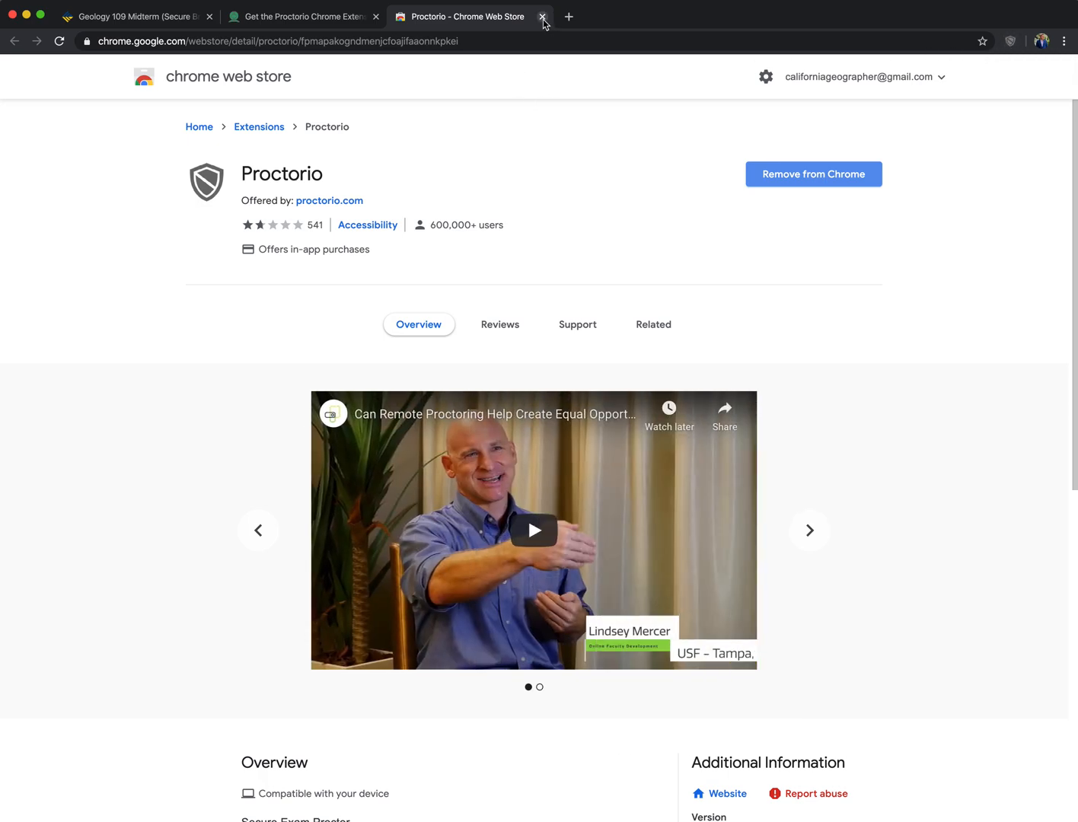
# Close the Chrome Web Store tab to return to the getproctorio.com setup page.
pyautogui.click(542, 16)
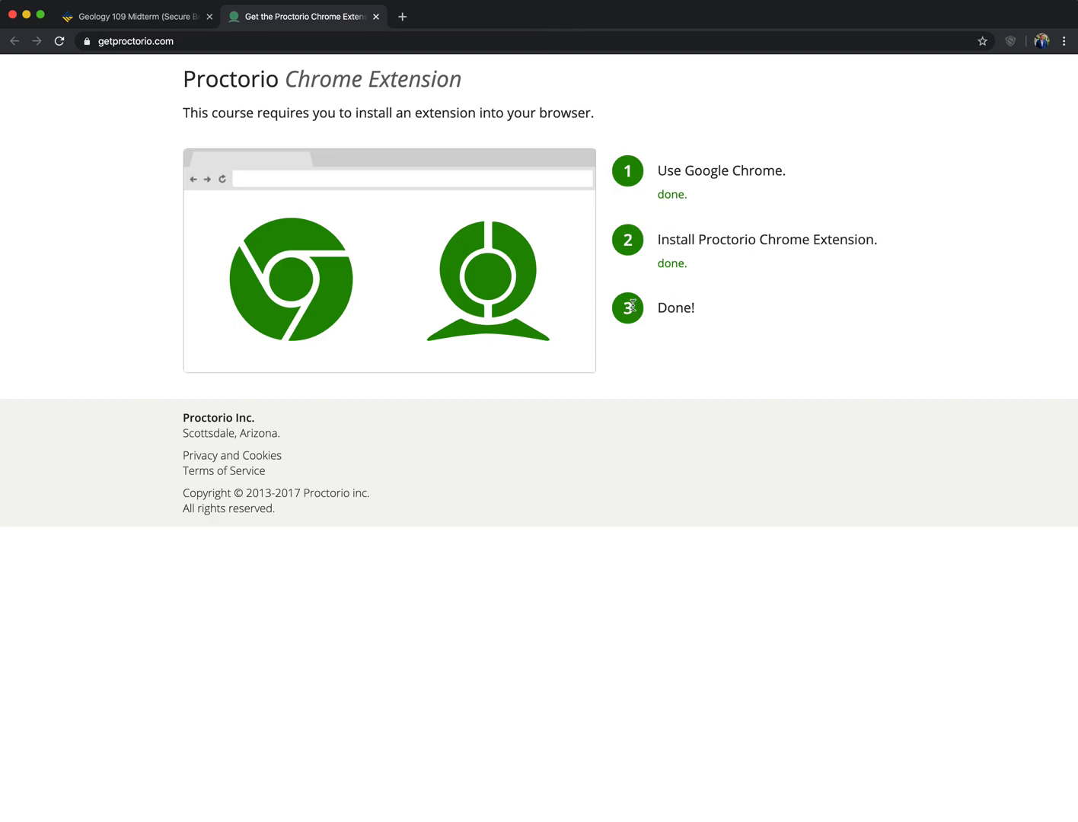
pyautogui.moveTo(303, 317)
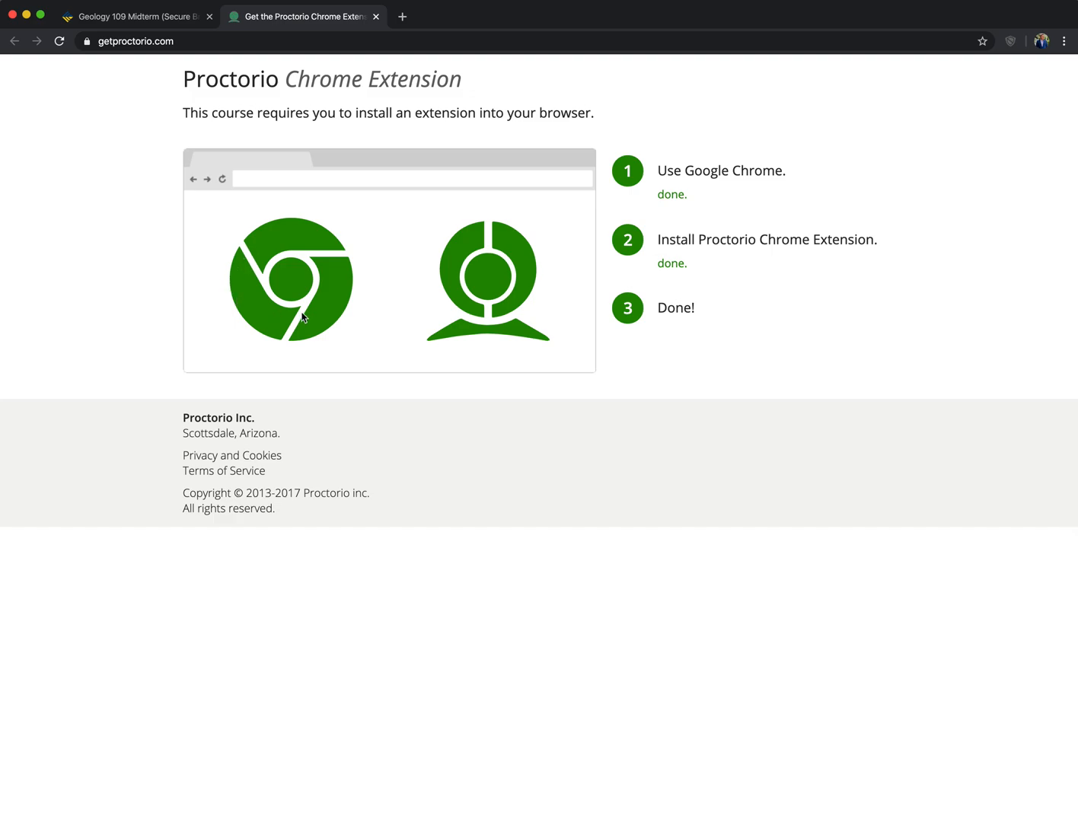
pyautogui.moveTo(464, 242)
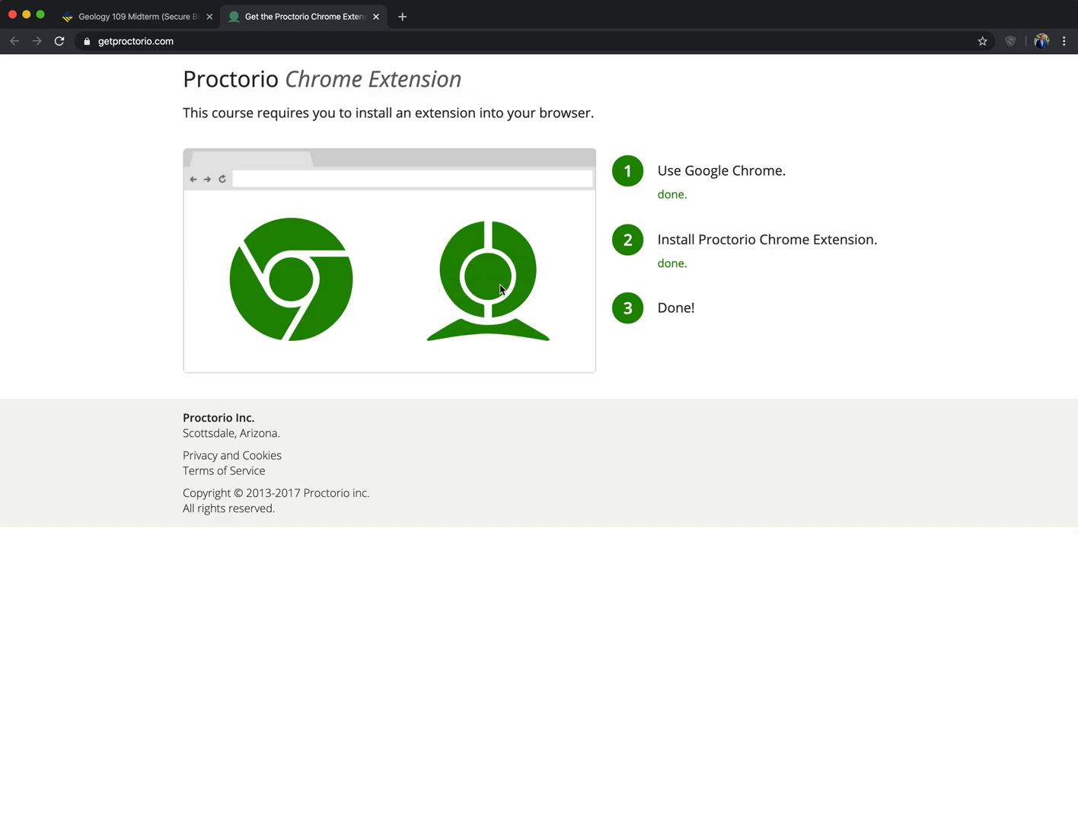
pyautogui.moveTo(433, 226)
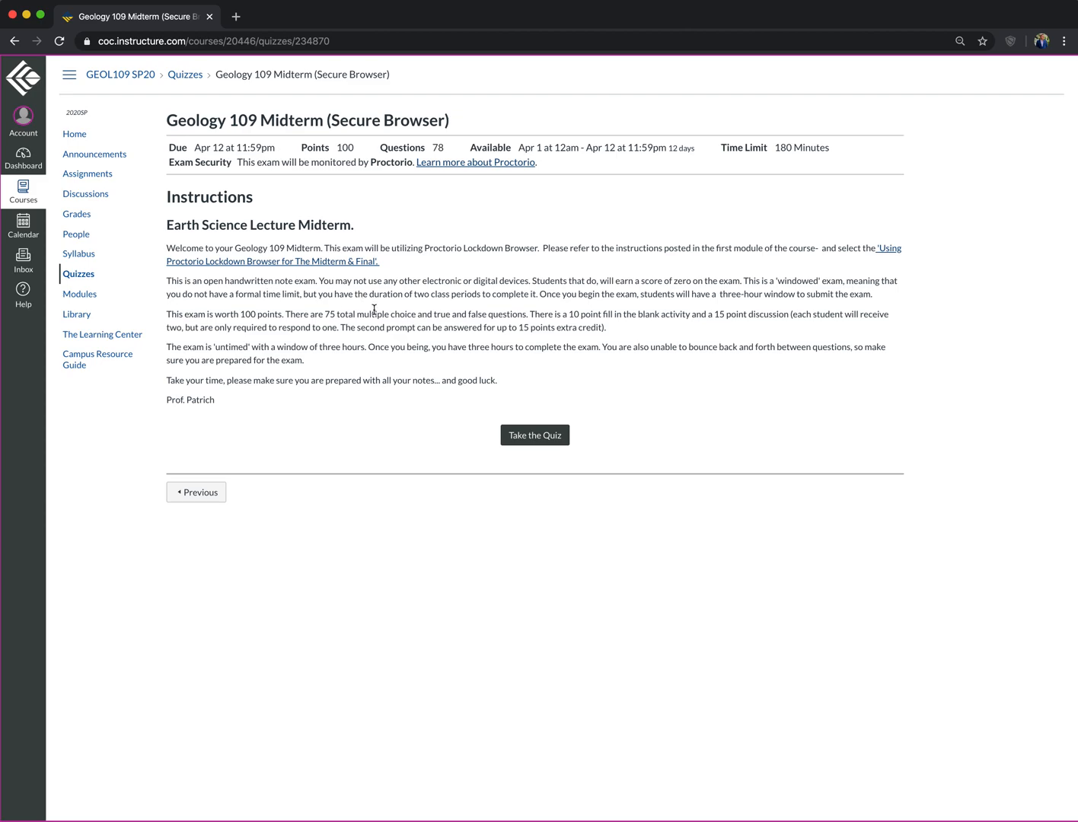
pyautogui.moveTo(732, 474)
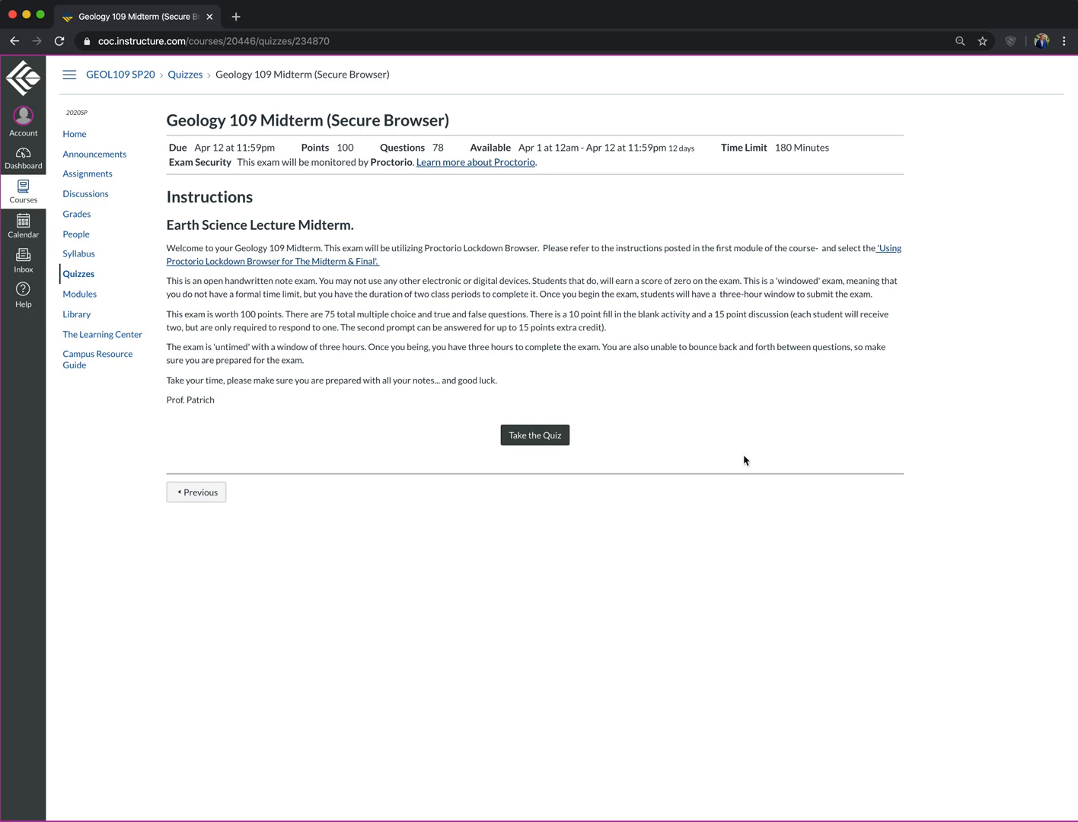
pyautogui.moveTo(749, 456)
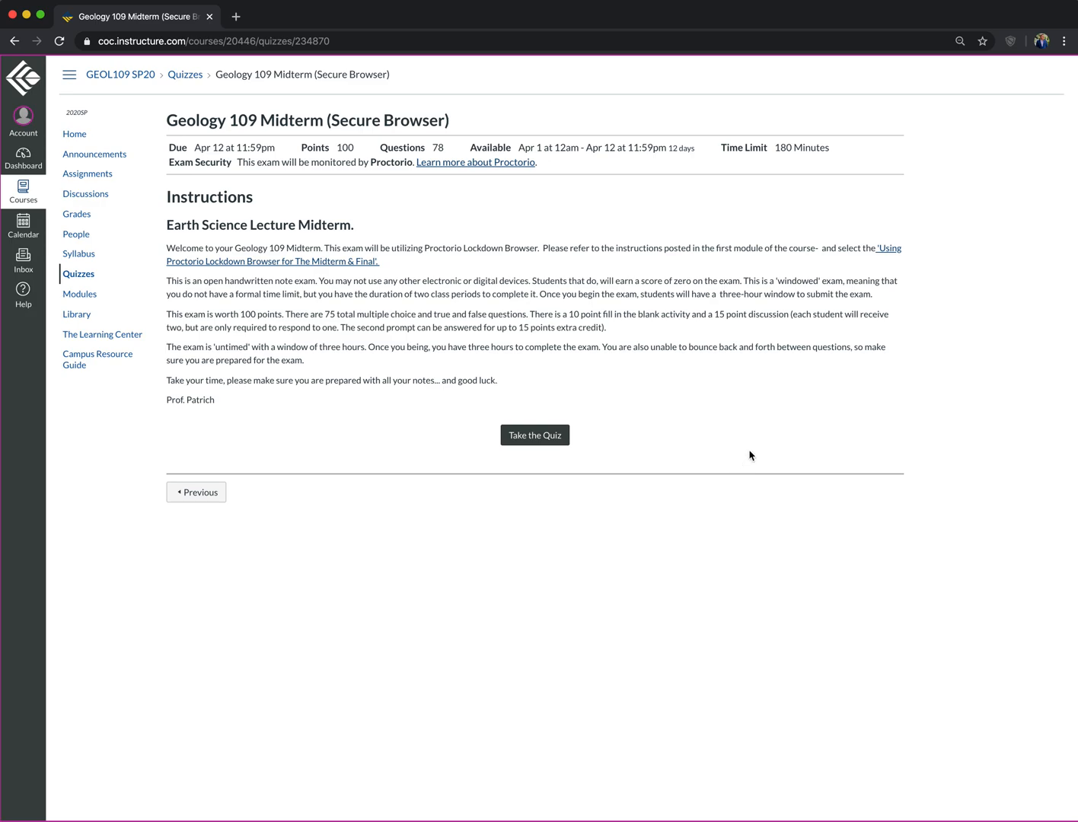
pyautogui.moveTo(714, 407)
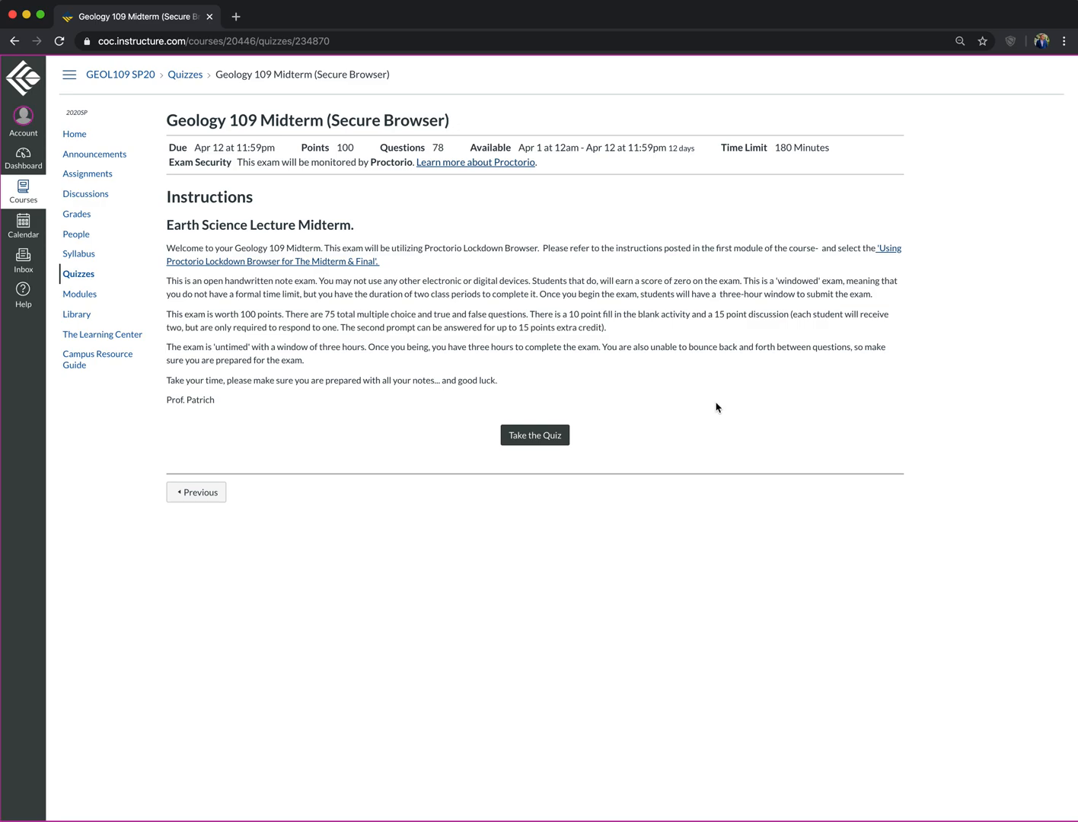
pyautogui.moveTo(719, 408)
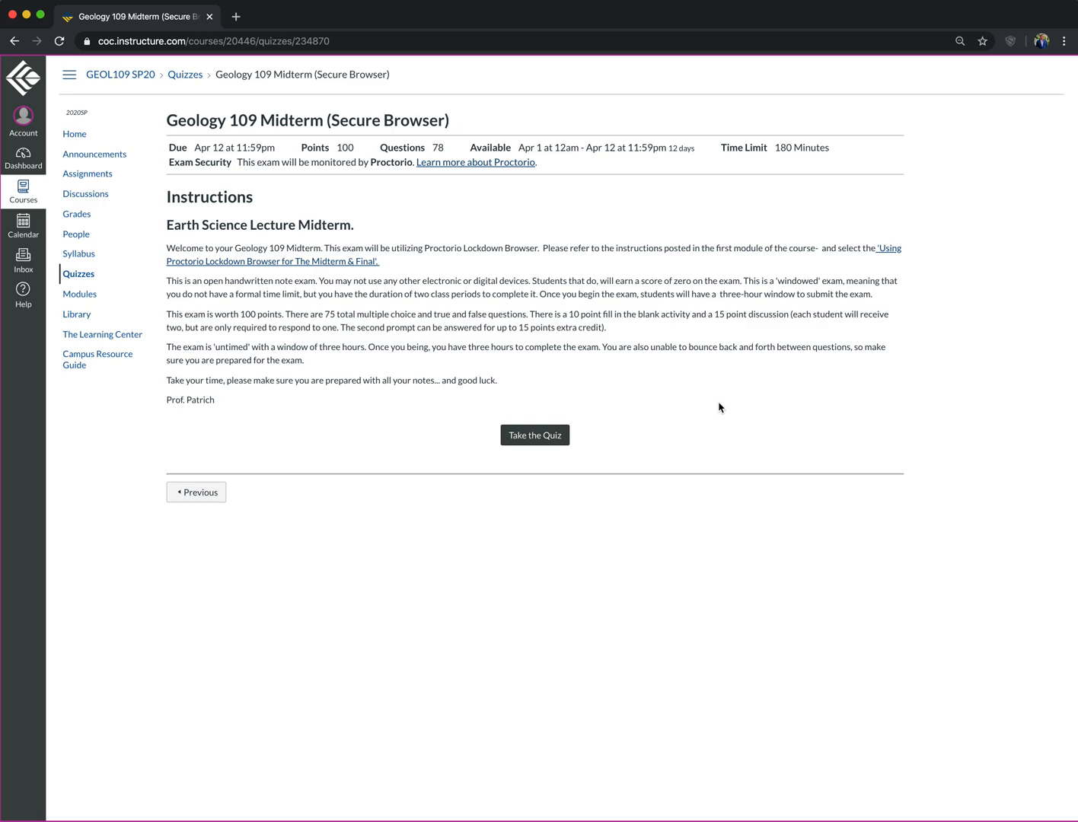
pyautogui.moveTo(637, 198)
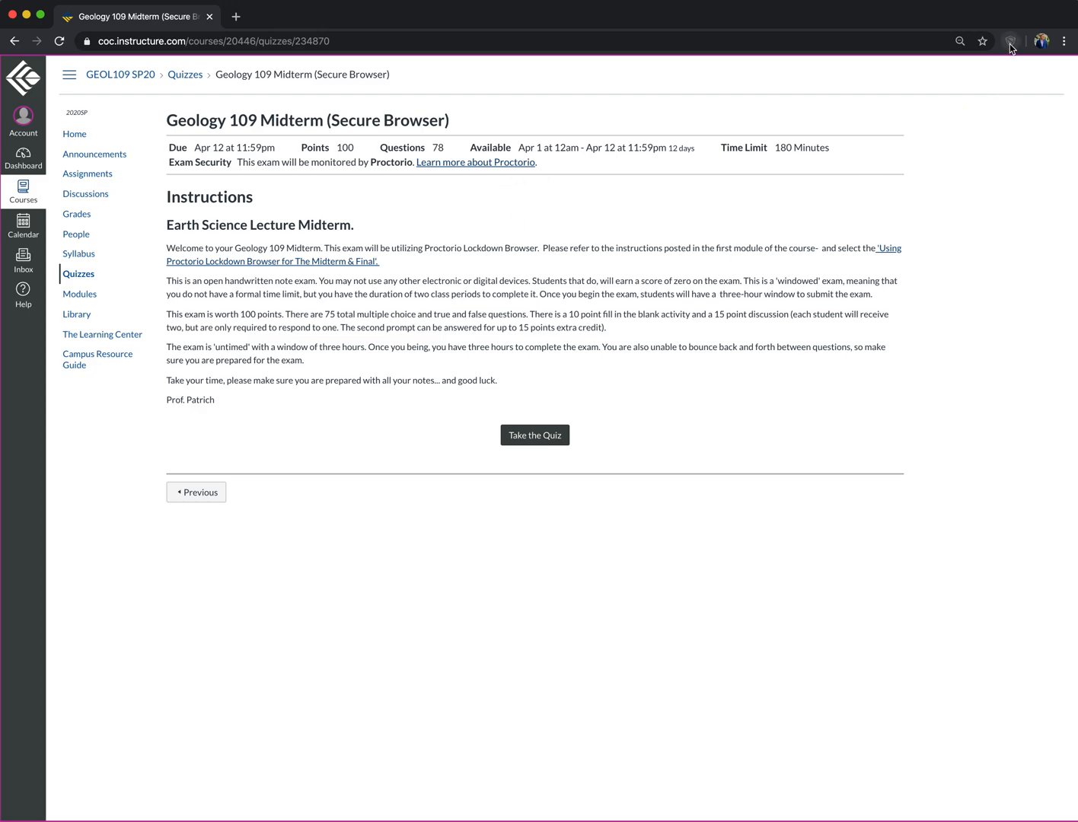
pyautogui.moveTo(642, 465)
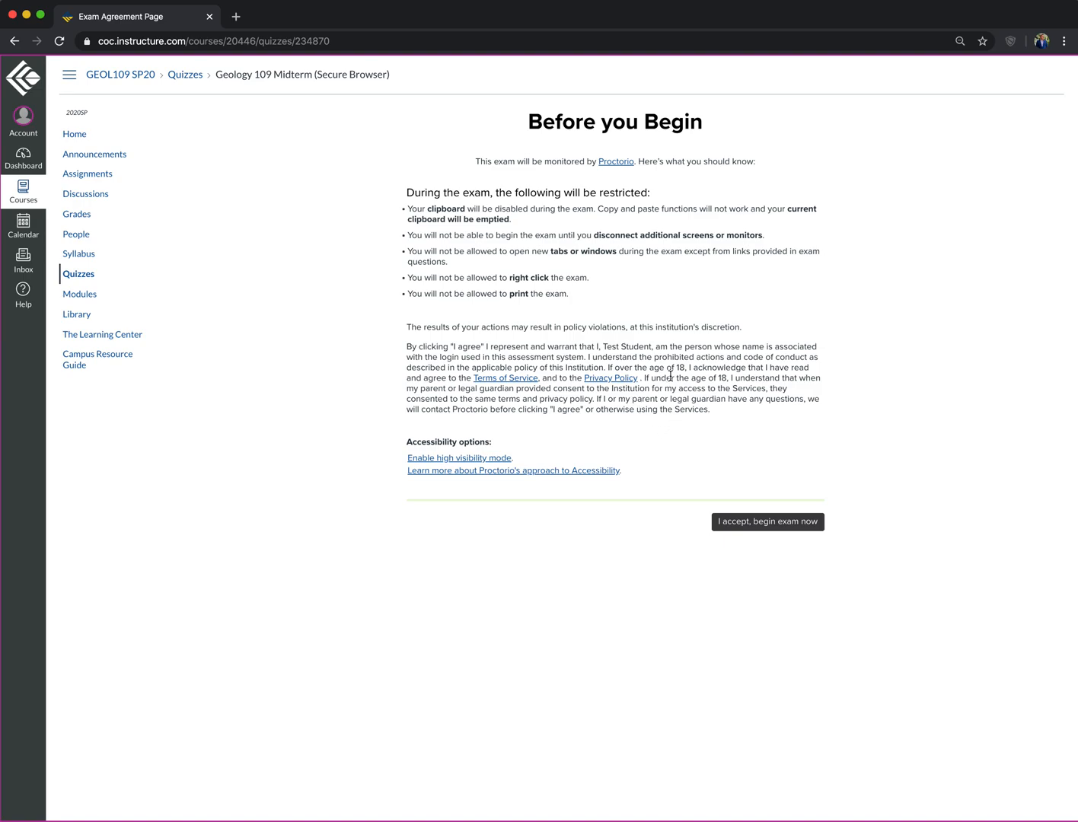
pyautogui.moveTo(455, 248)
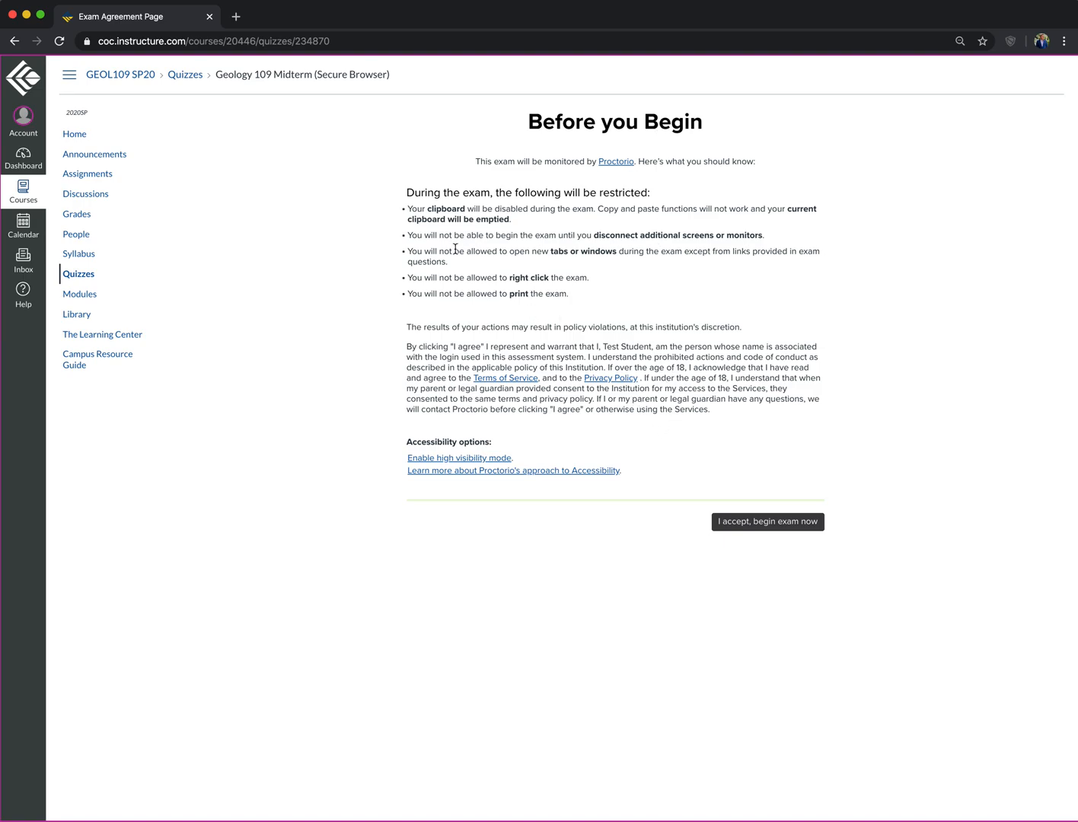
pyautogui.moveTo(548, 222)
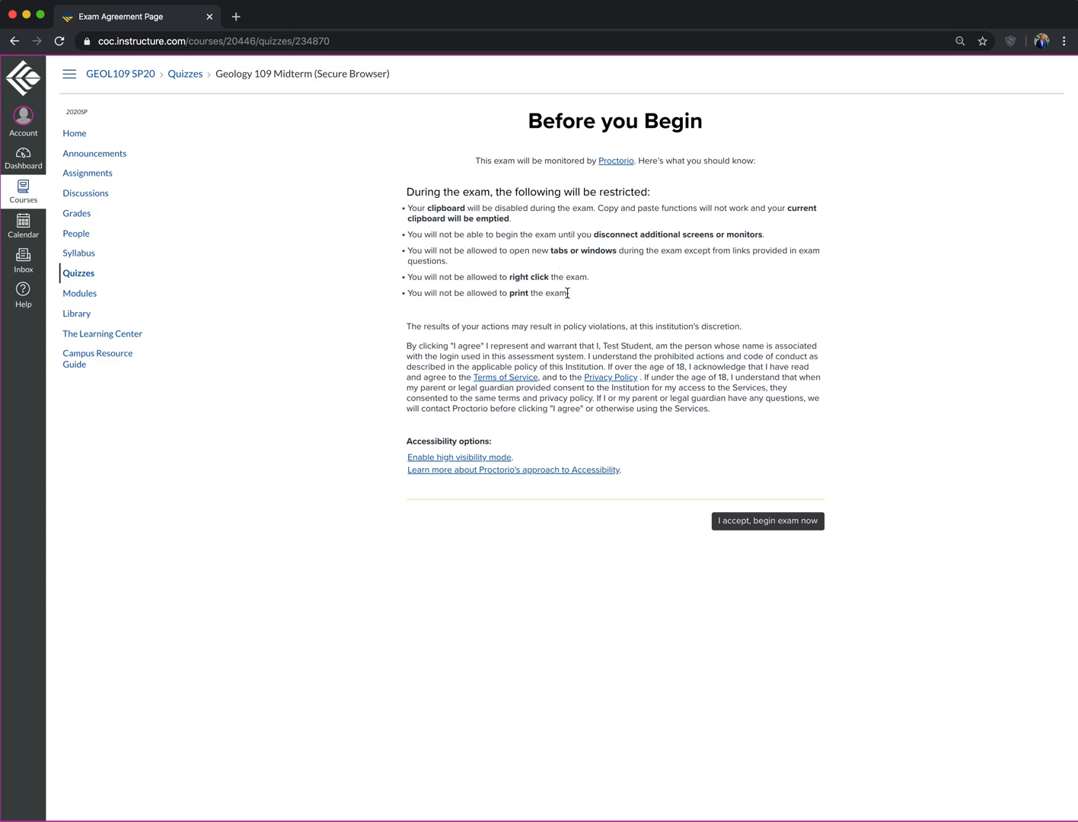
pyautogui.moveTo(703, 355)
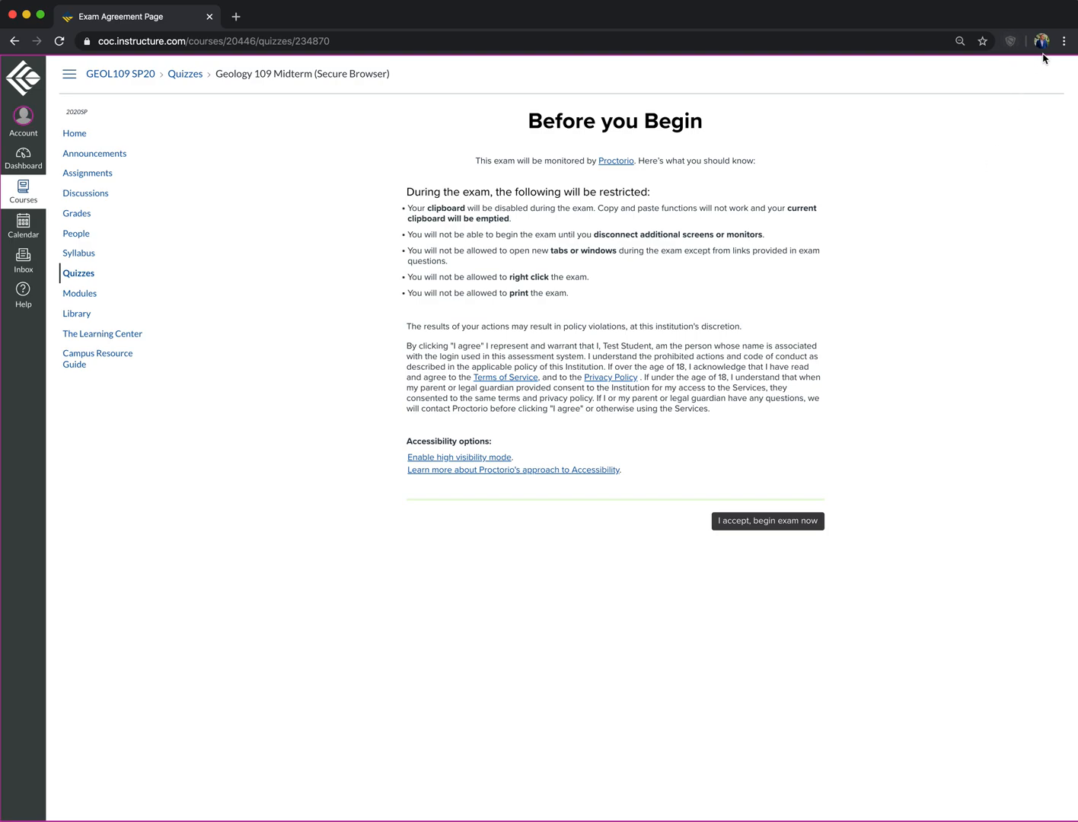
pyautogui.moveTo(682, 535)
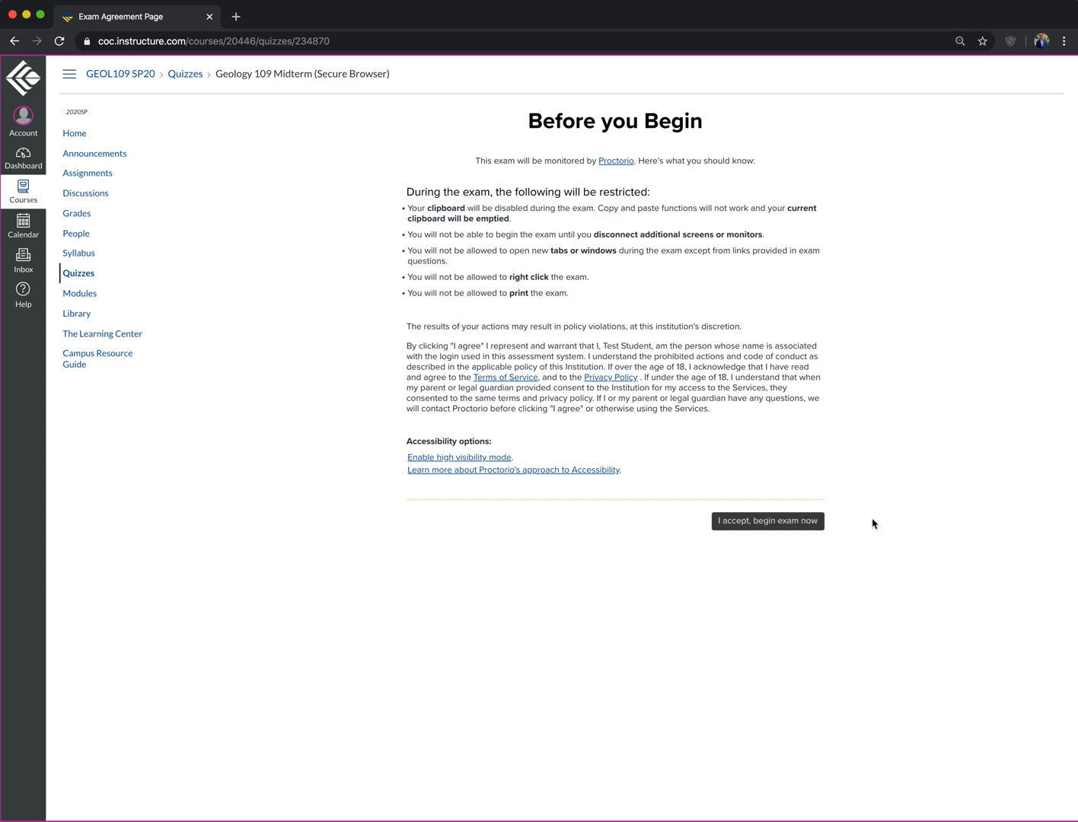
pyautogui.moveTo(851, 574)
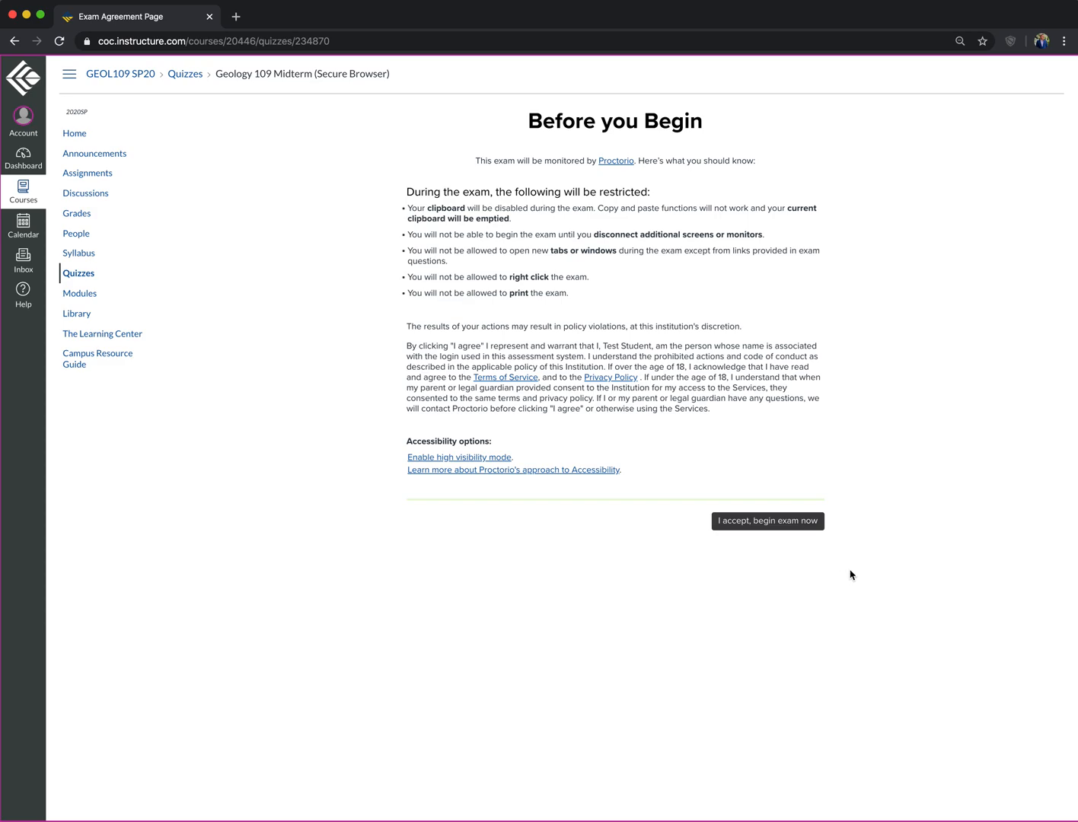
pyautogui.moveTo(863, 569)
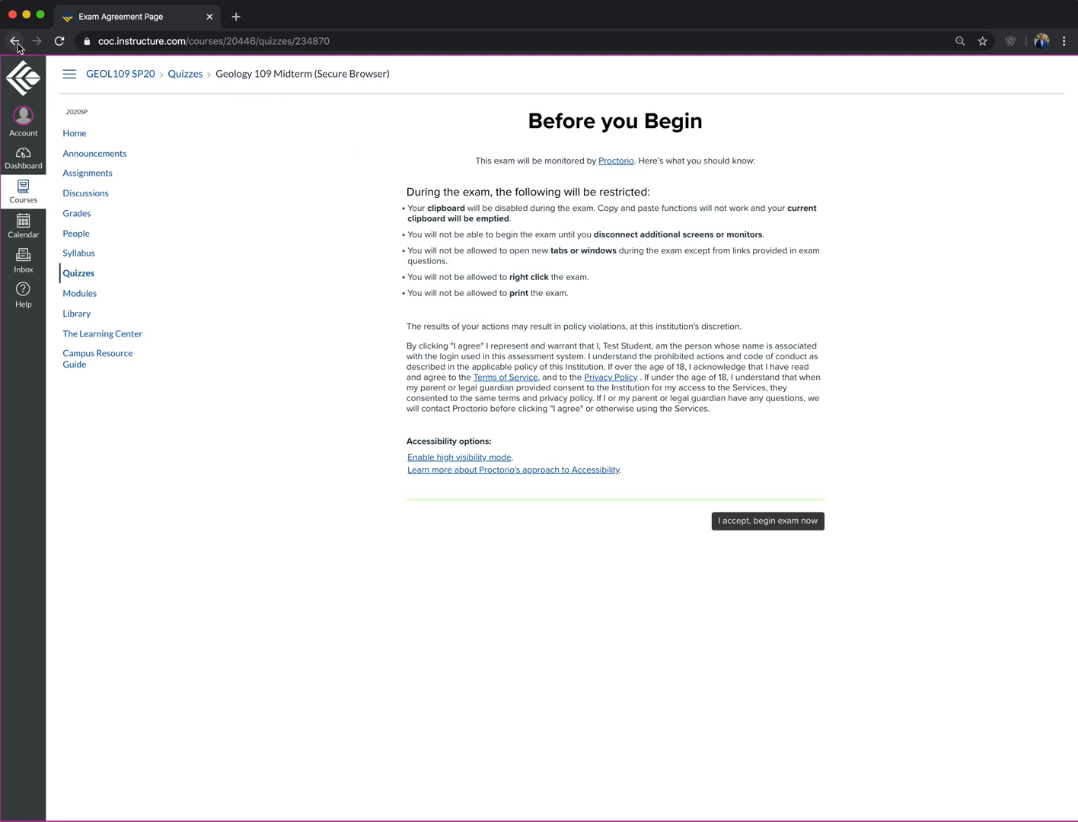
# Return to the midterm instructions and open 'Using Proctorio Lockdown Browser' in a new tab.
pyautogui.click(766, 521)
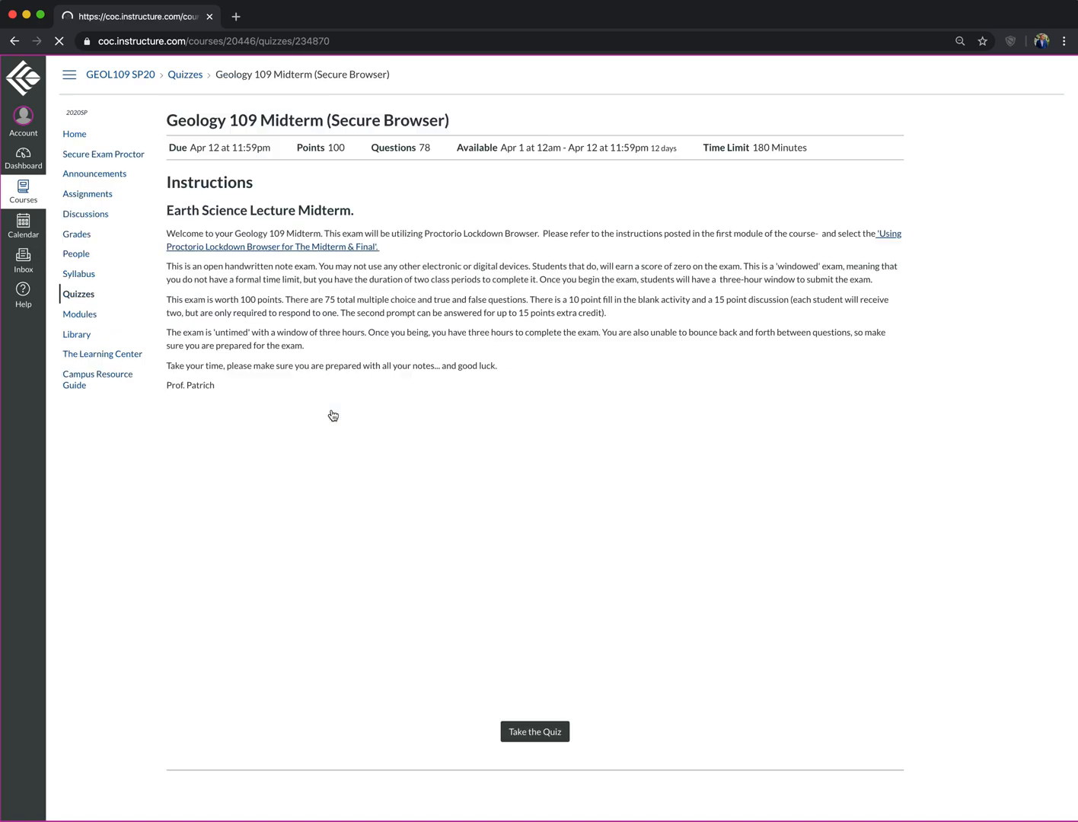
pyautogui.rightClick(272, 246)
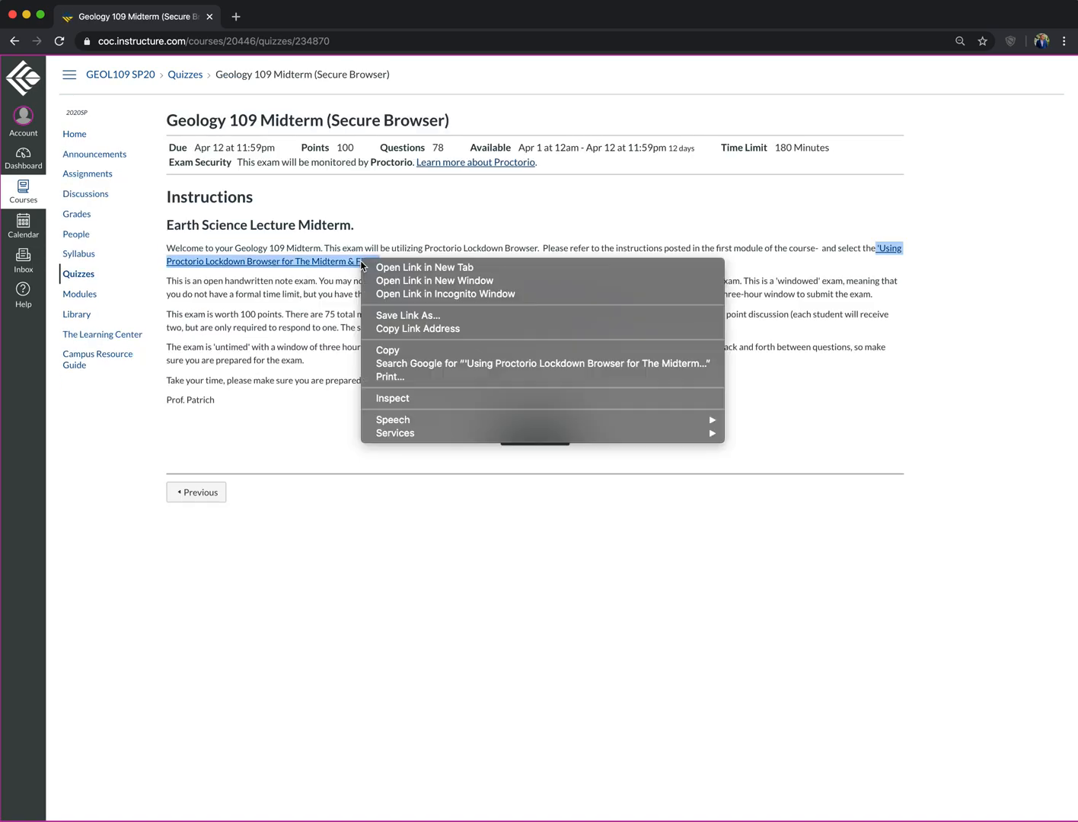
pyautogui.click(424, 267)
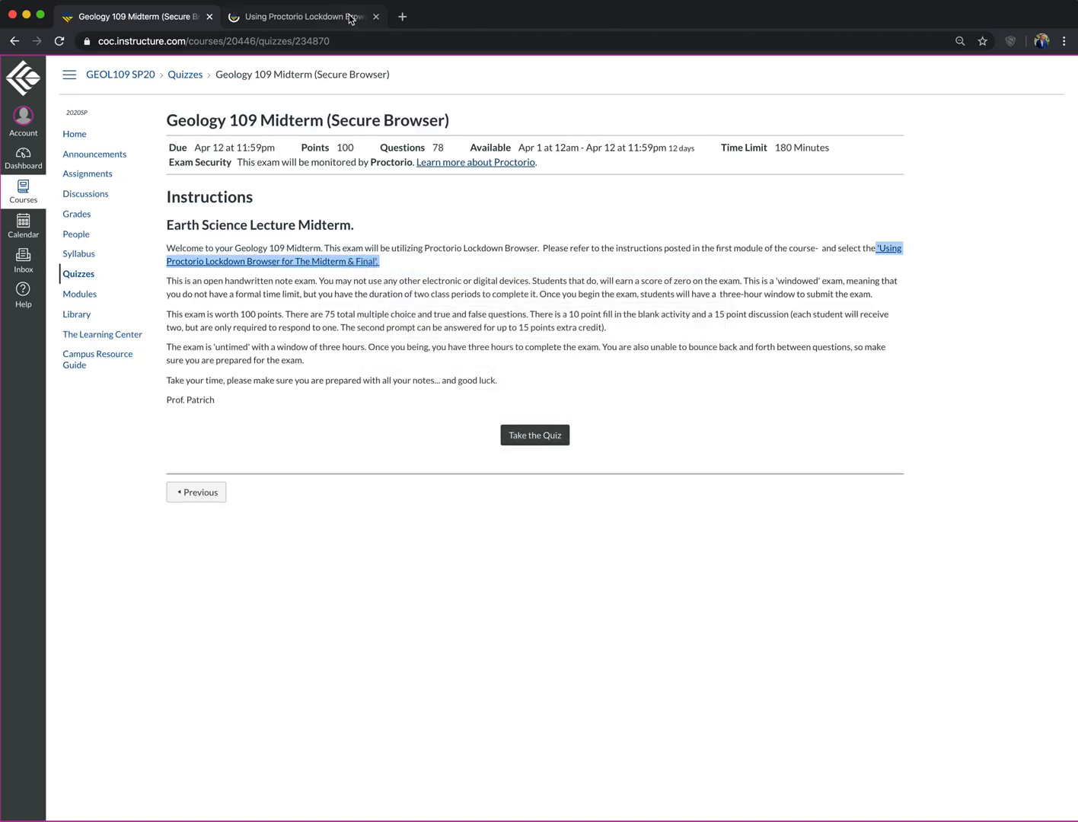
# Switch to the Proctorio Lockdown Browser guide tab and skim through the page.
pyautogui.click(300, 16)
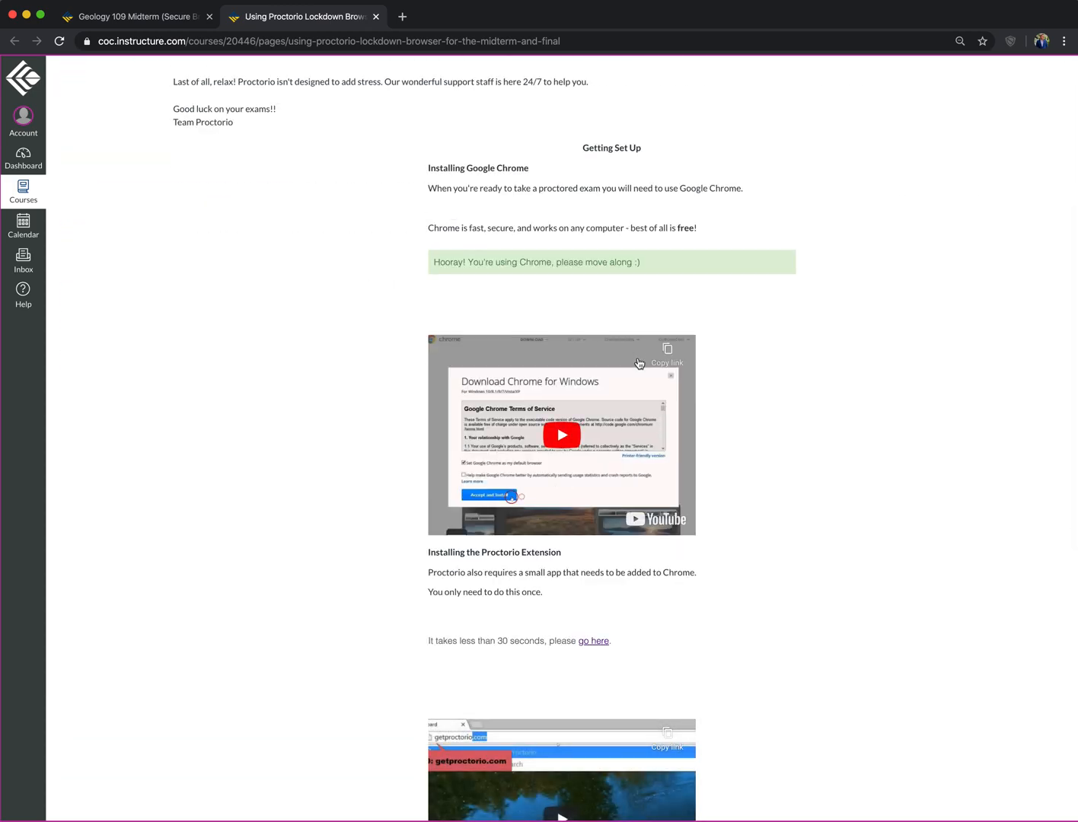
pyautogui.scroll(-3)
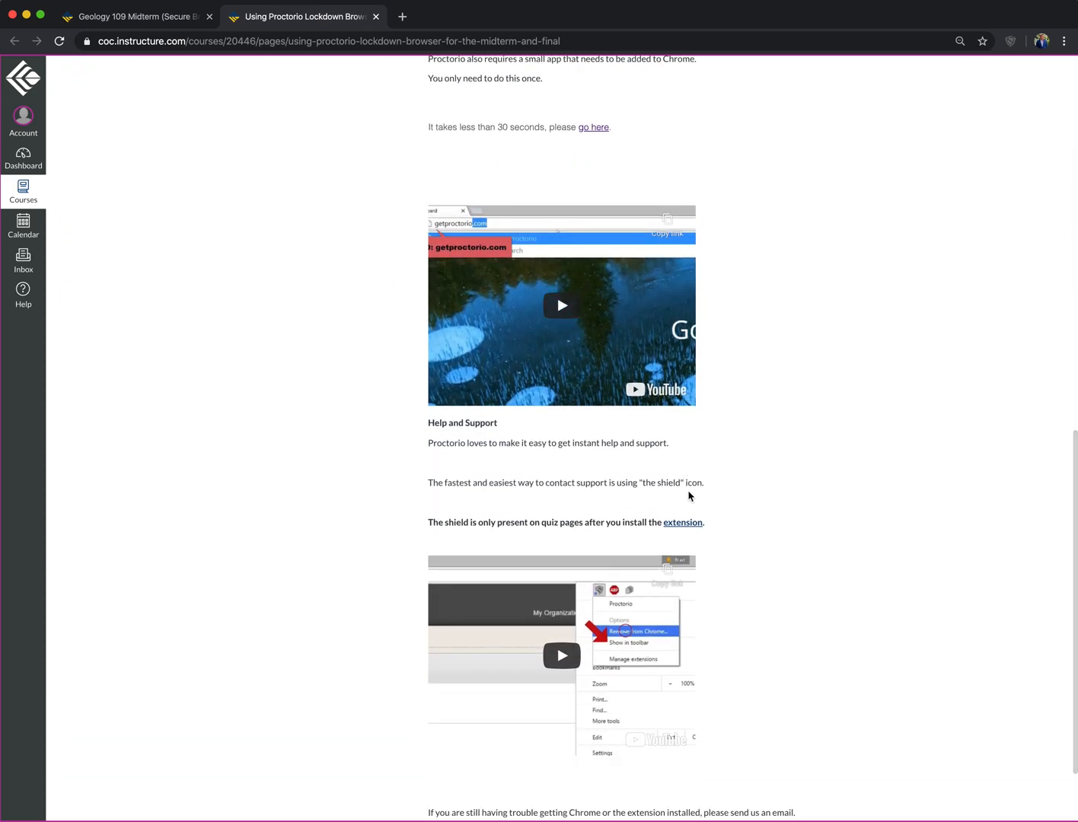
pyautogui.scroll(3)
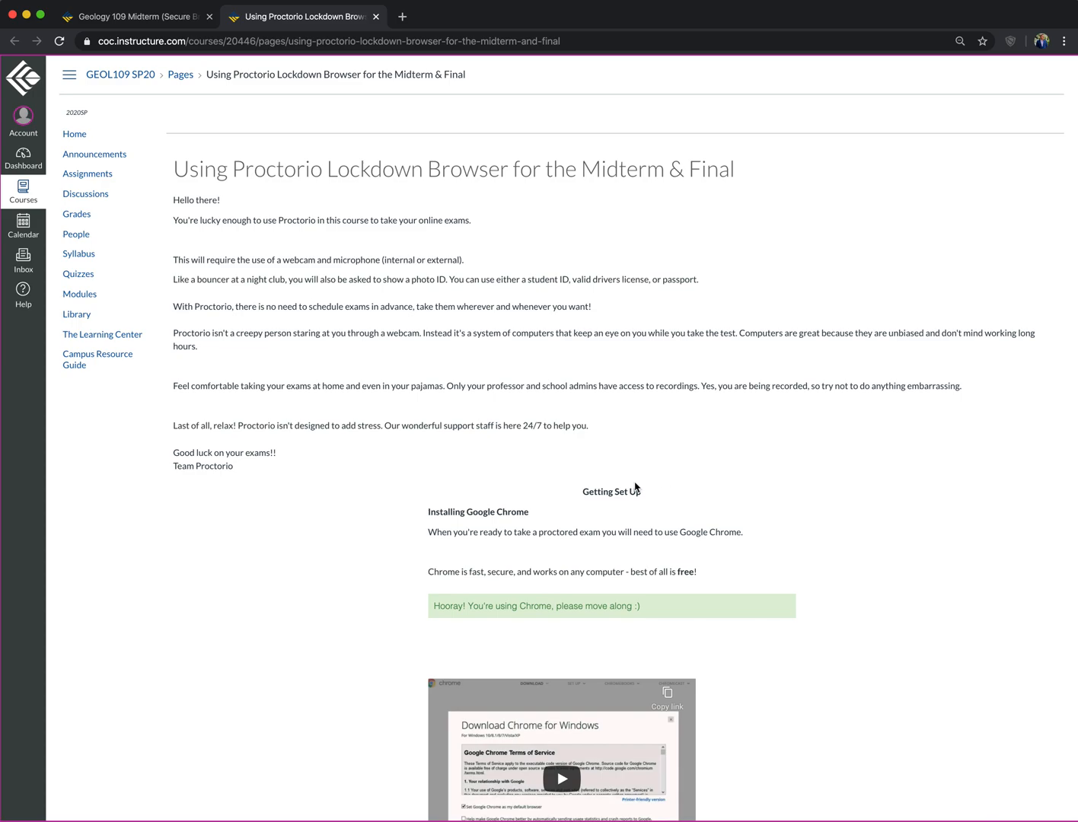
pyautogui.moveTo(618, 460)
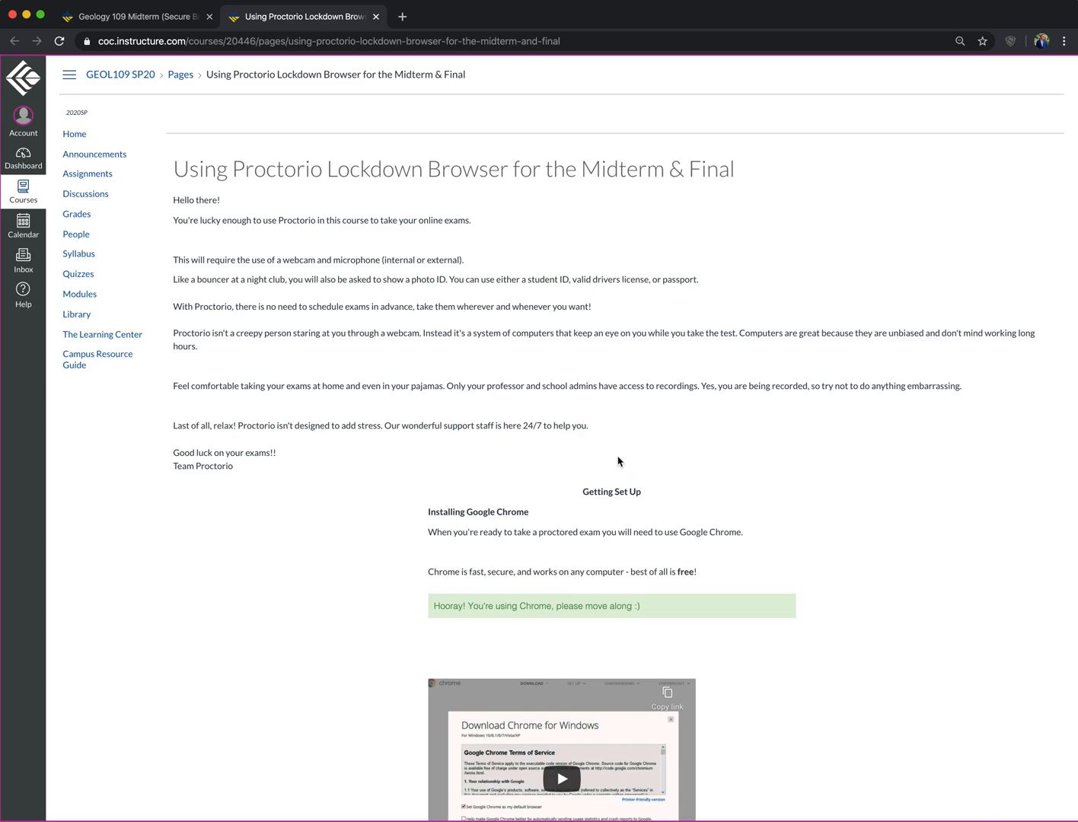
pyautogui.moveTo(586, 418)
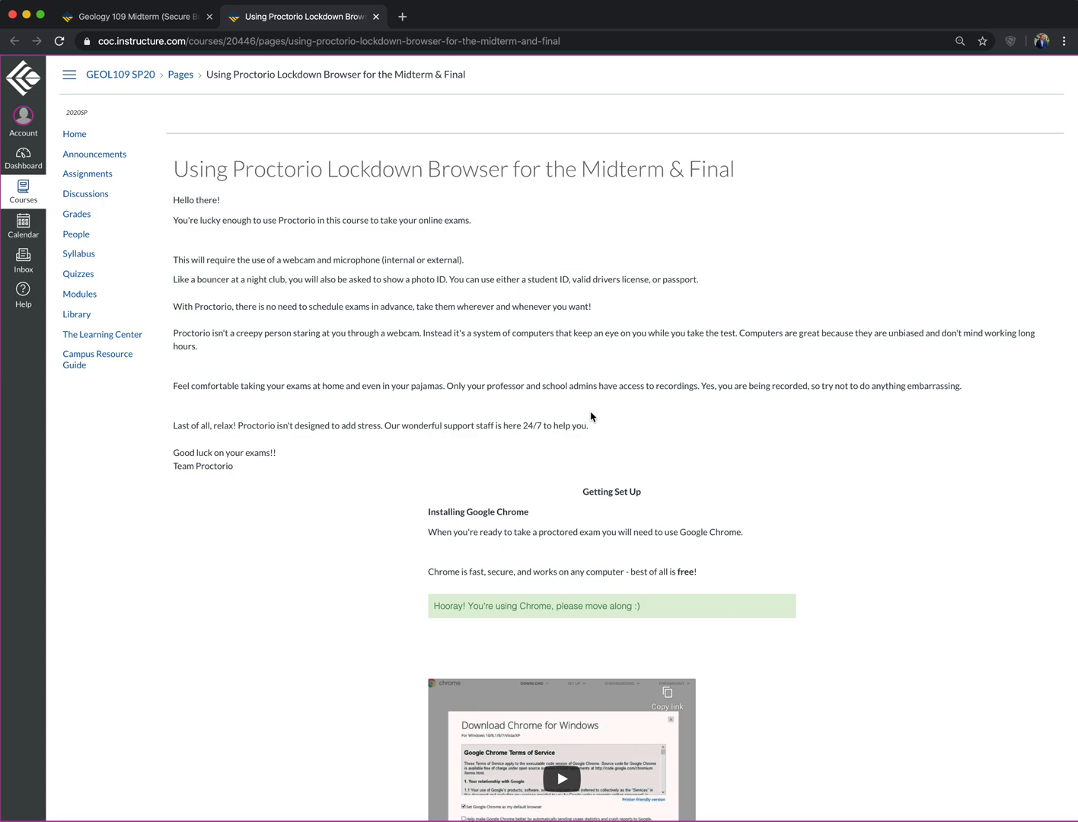
pyautogui.moveTo(594, 417)
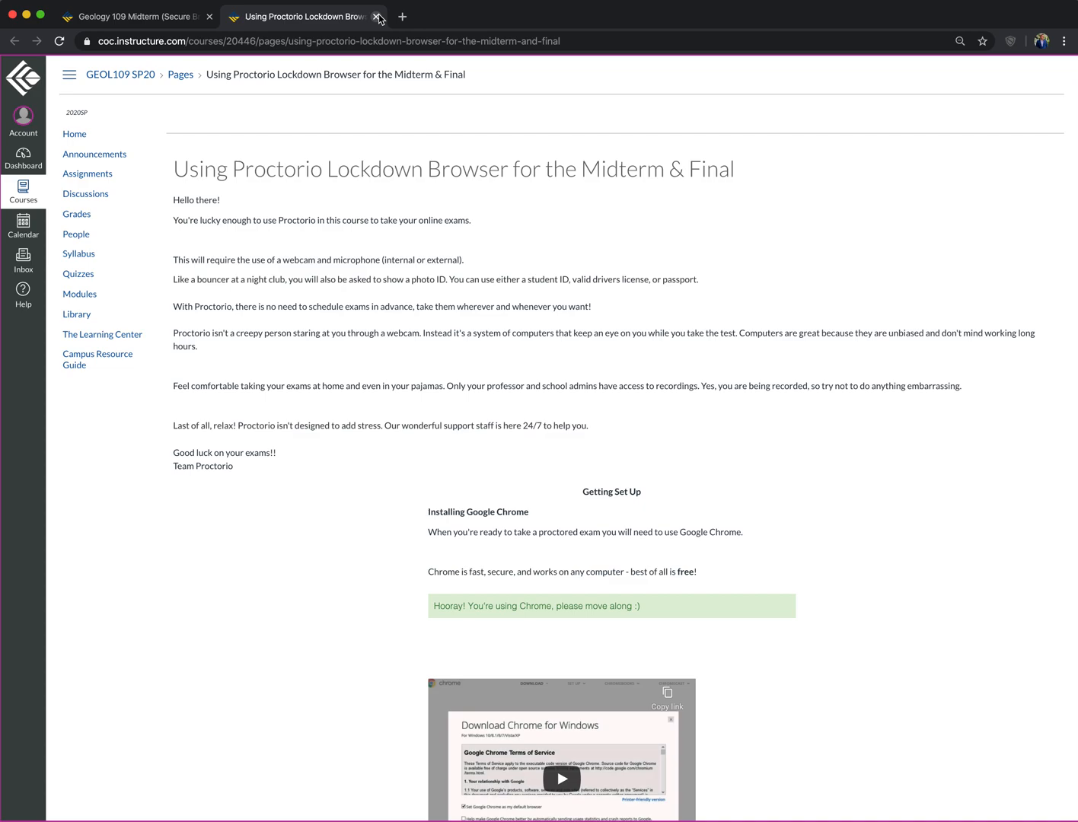
# Close the Proctorio guide tab, leaving the Geology 109 Midterm instructions open.
pyautogui.click(378, 16)
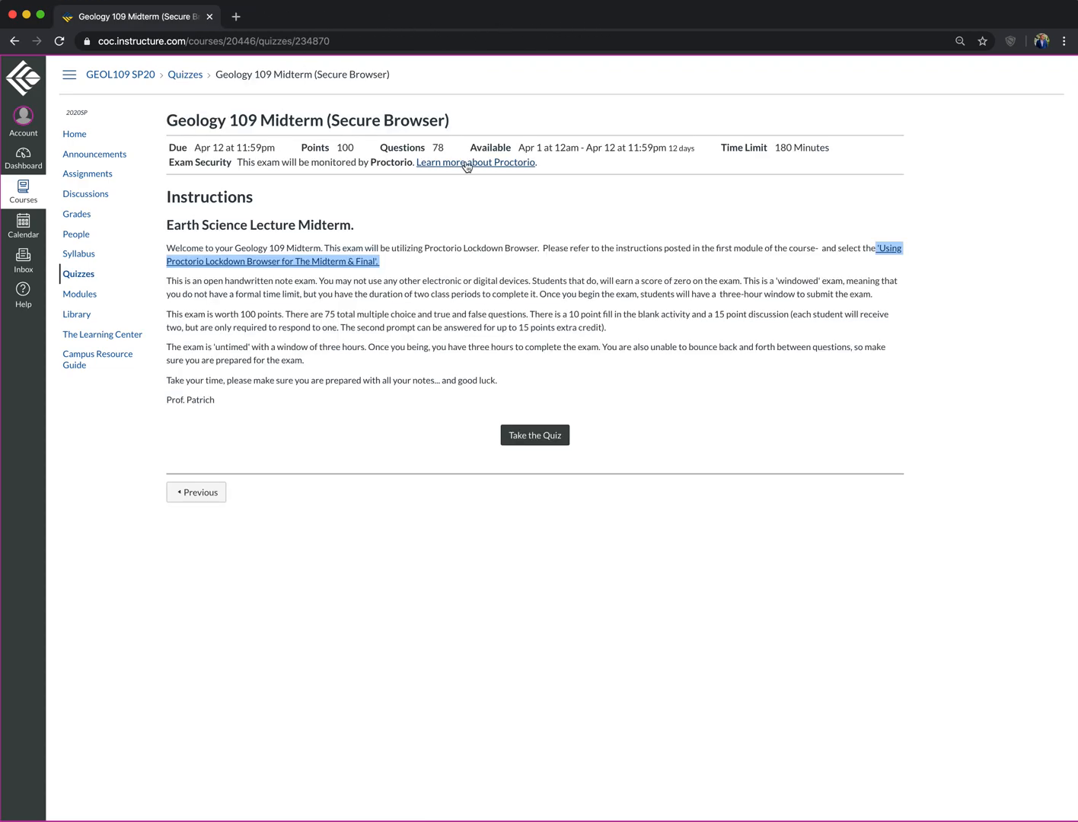
pyautogui.moveTo(947, 275)
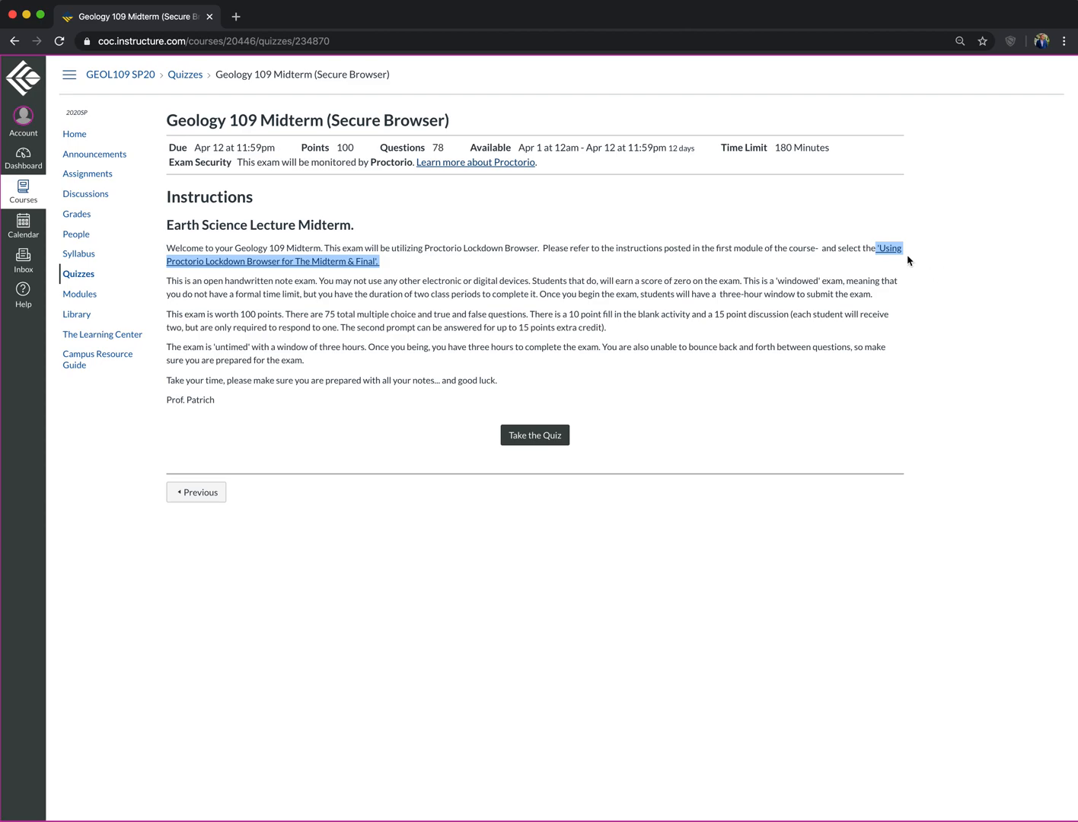
# Take the Geology 109 Midterm and accept the Proctorio exam agreement.
pyautogui.click(534, 435)
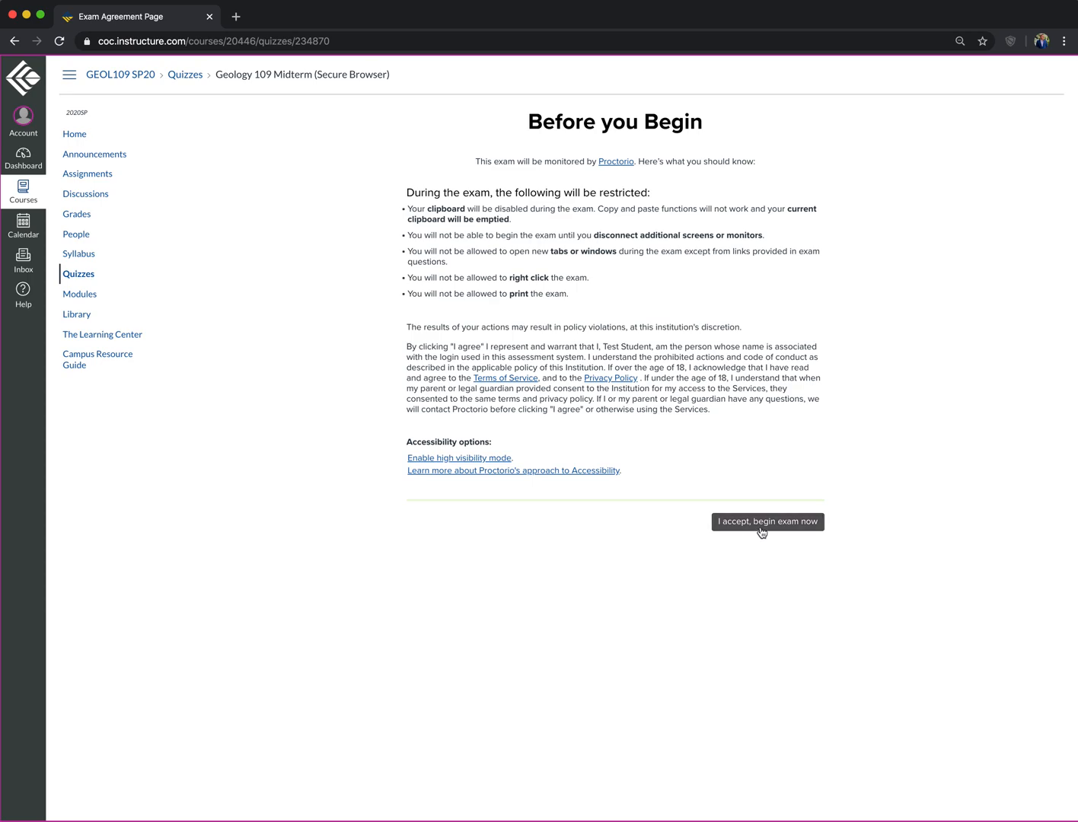
pyautogui.click(767, 521)
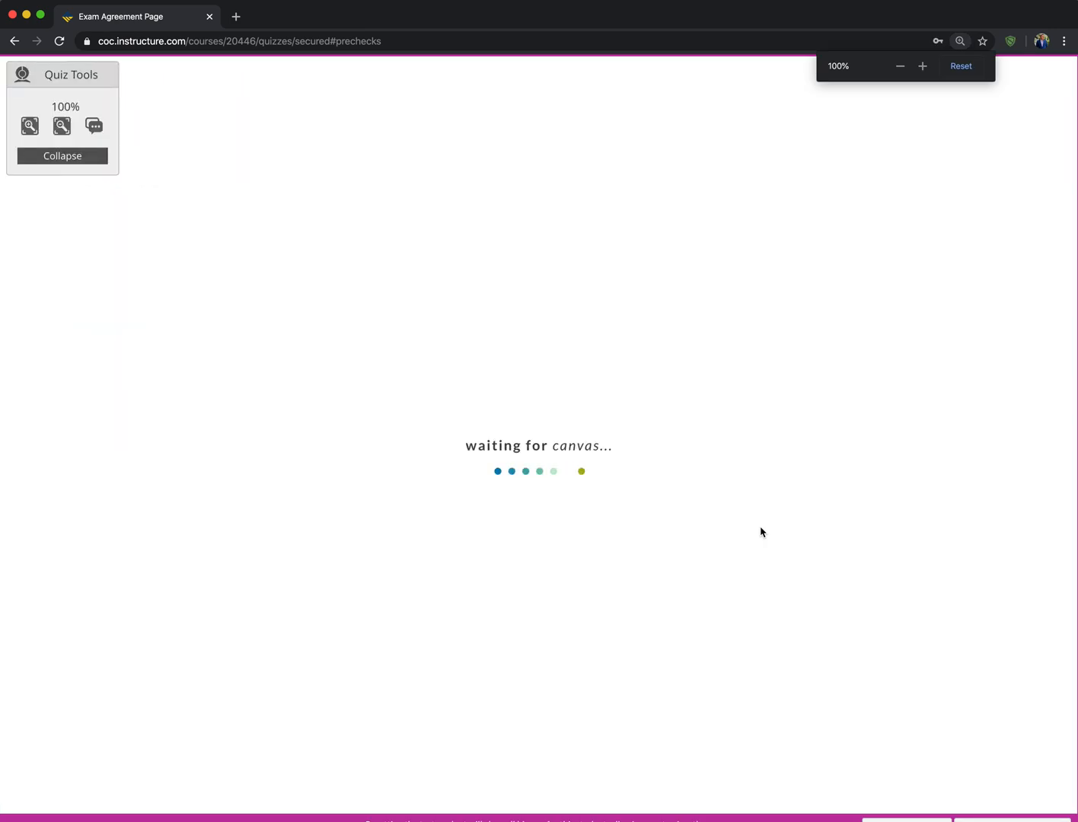